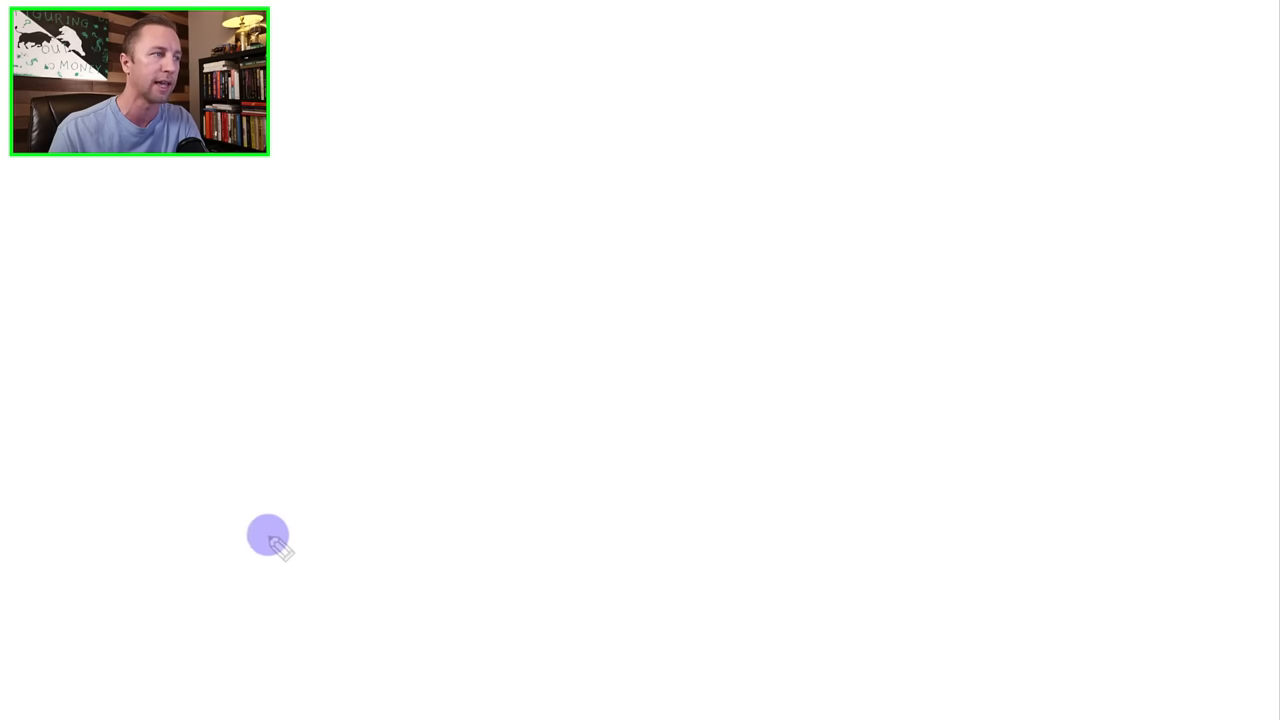
mouse_move(93, 647)
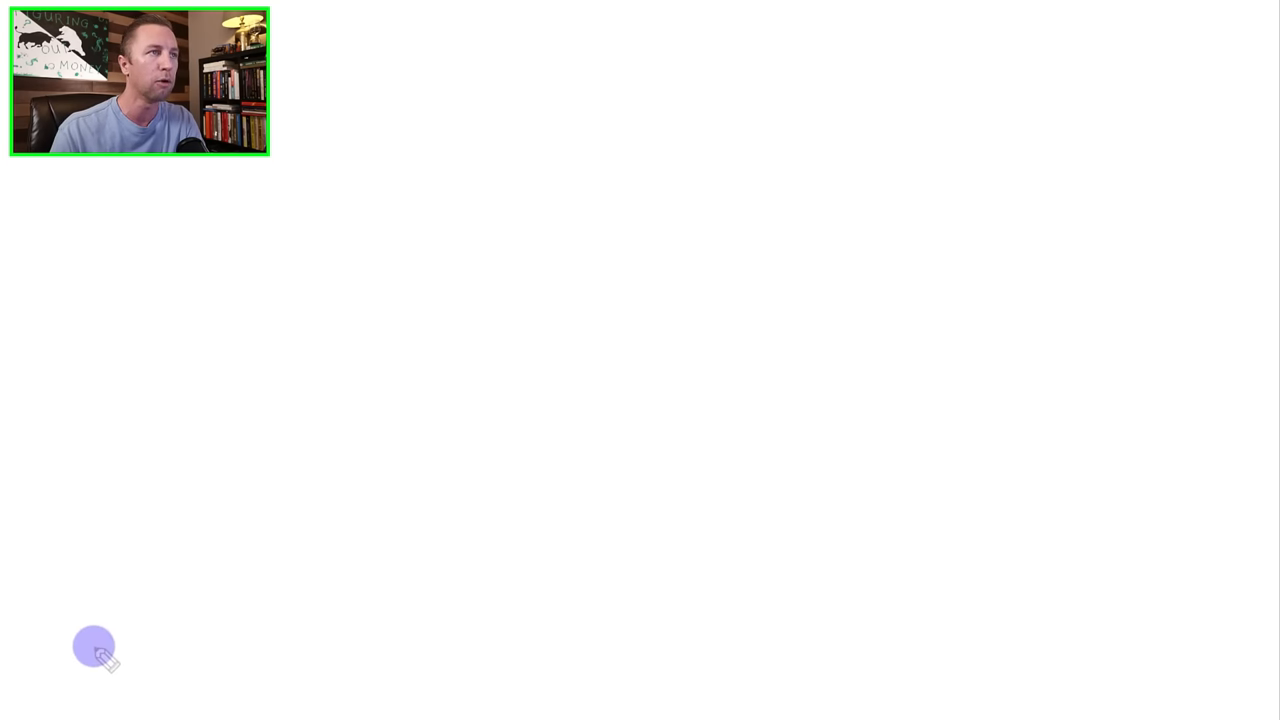
Sketch a rising price line, a peak and pullback, a flat base, and tightening swings near the right end.
drag(93, 645, 540, 363)
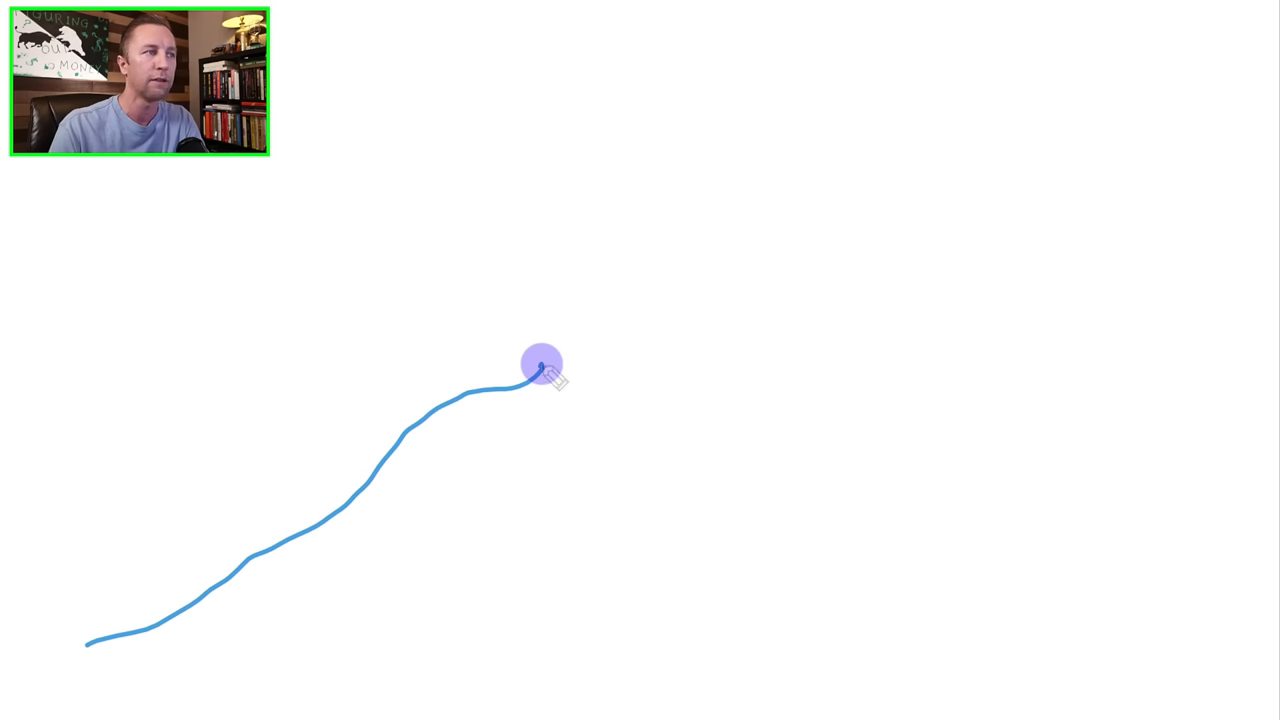
drag(540, 370, 800, 408)
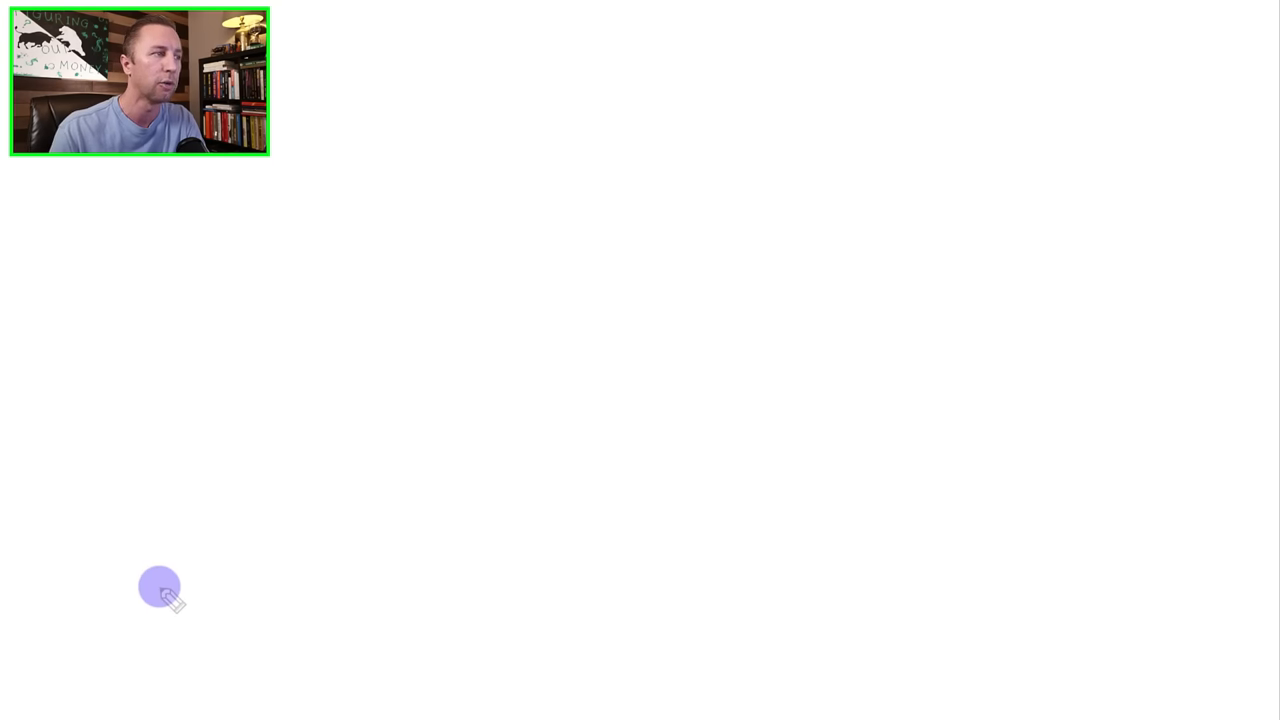
drag(126, 232, 205, 310)
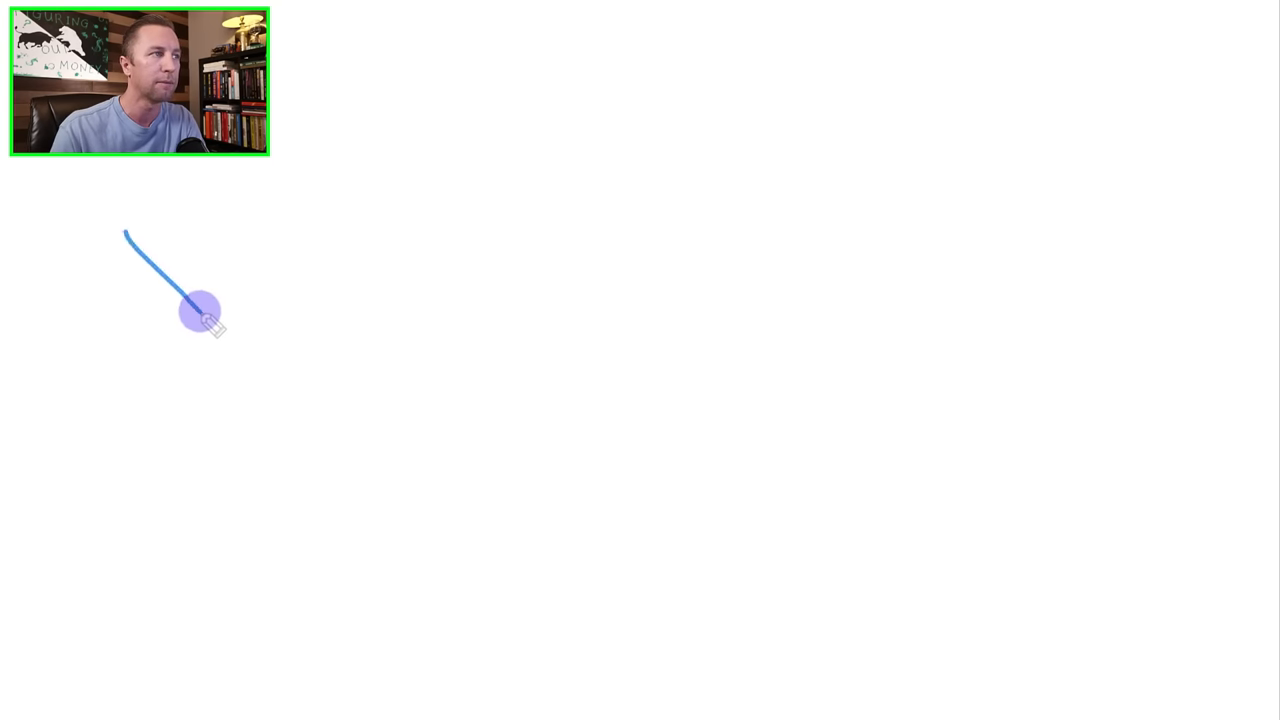
drag(200, 310, 500, 270)
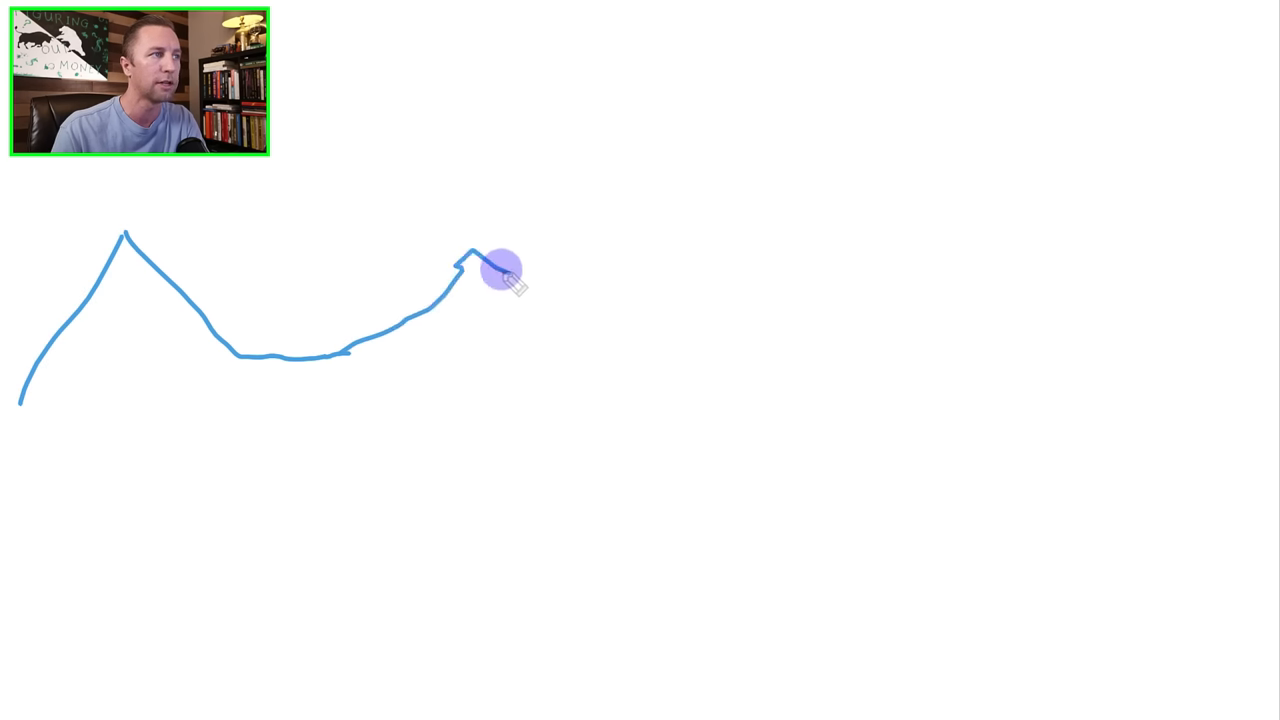
drag(480, 265, 840, 240)
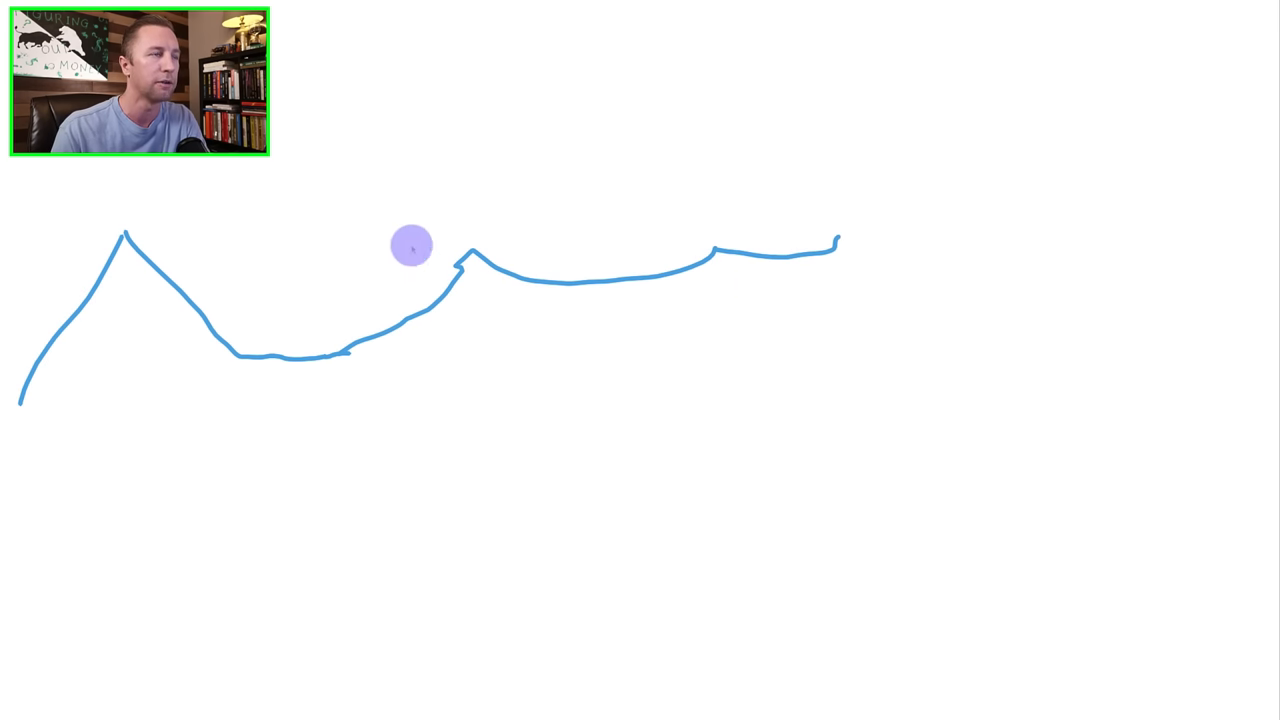
mouse_move(873, 260)
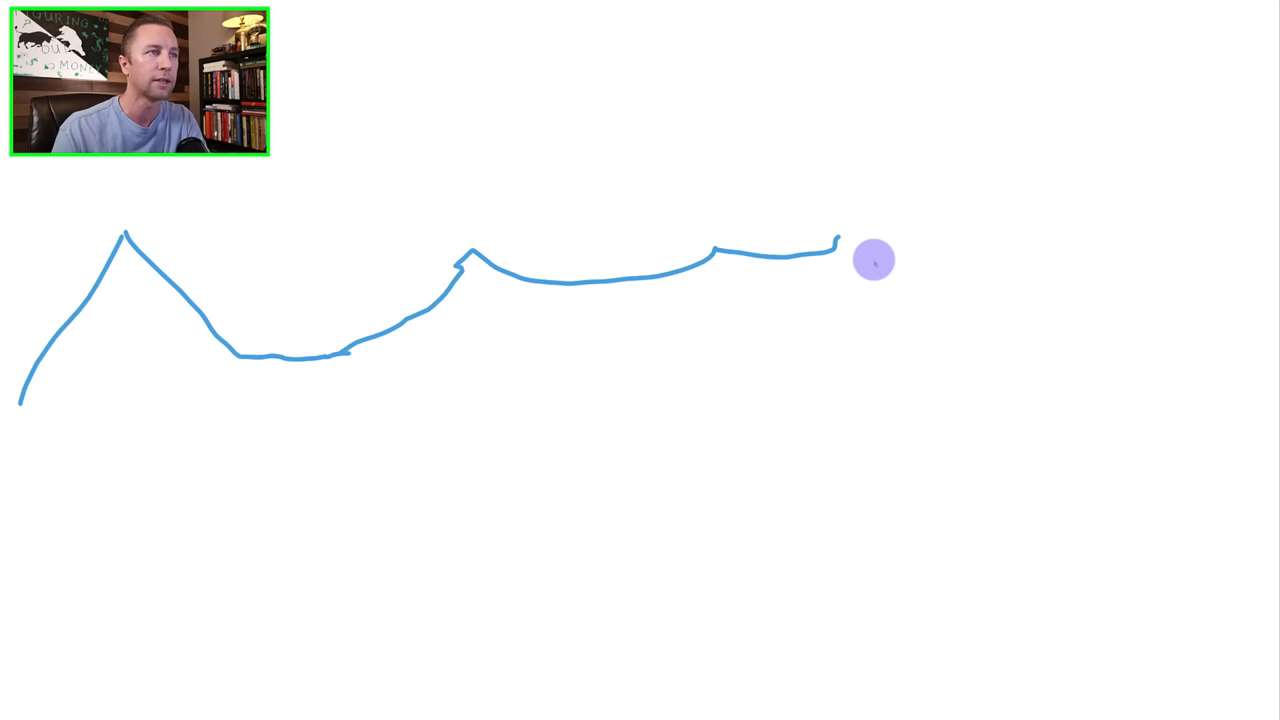
mouse_move(982, 238)
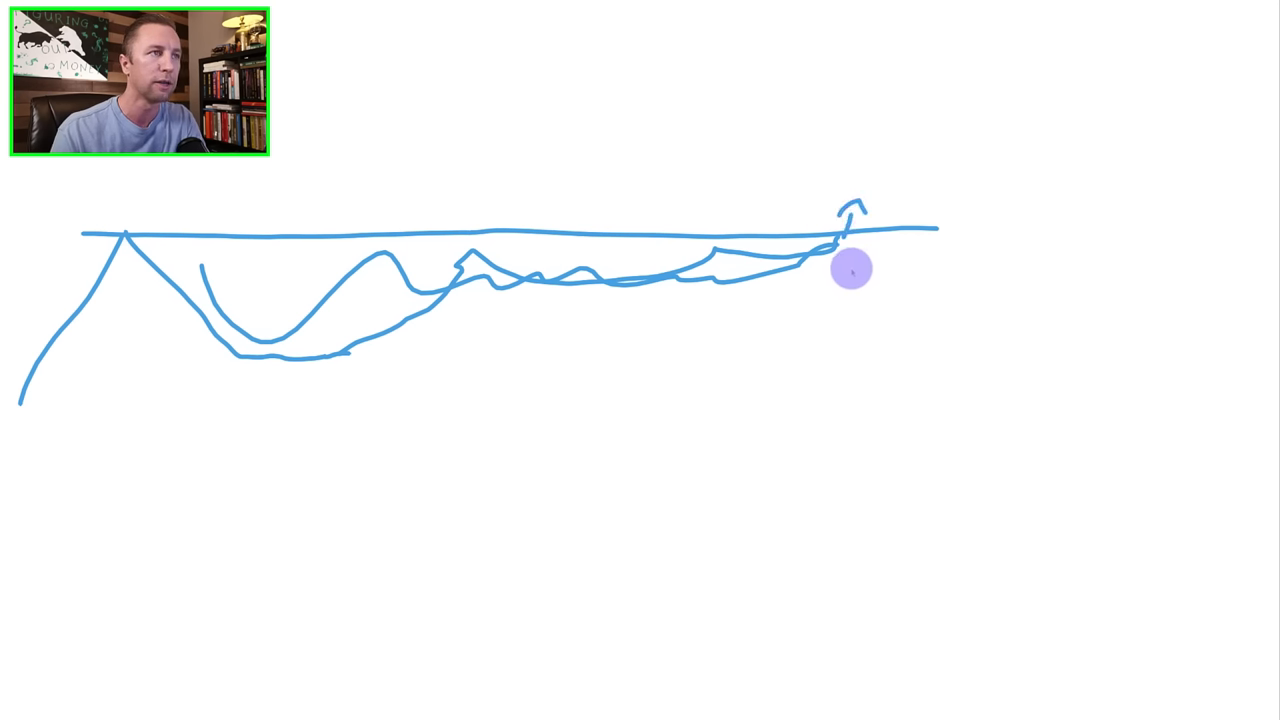
drag(845, 270, 935, 268)
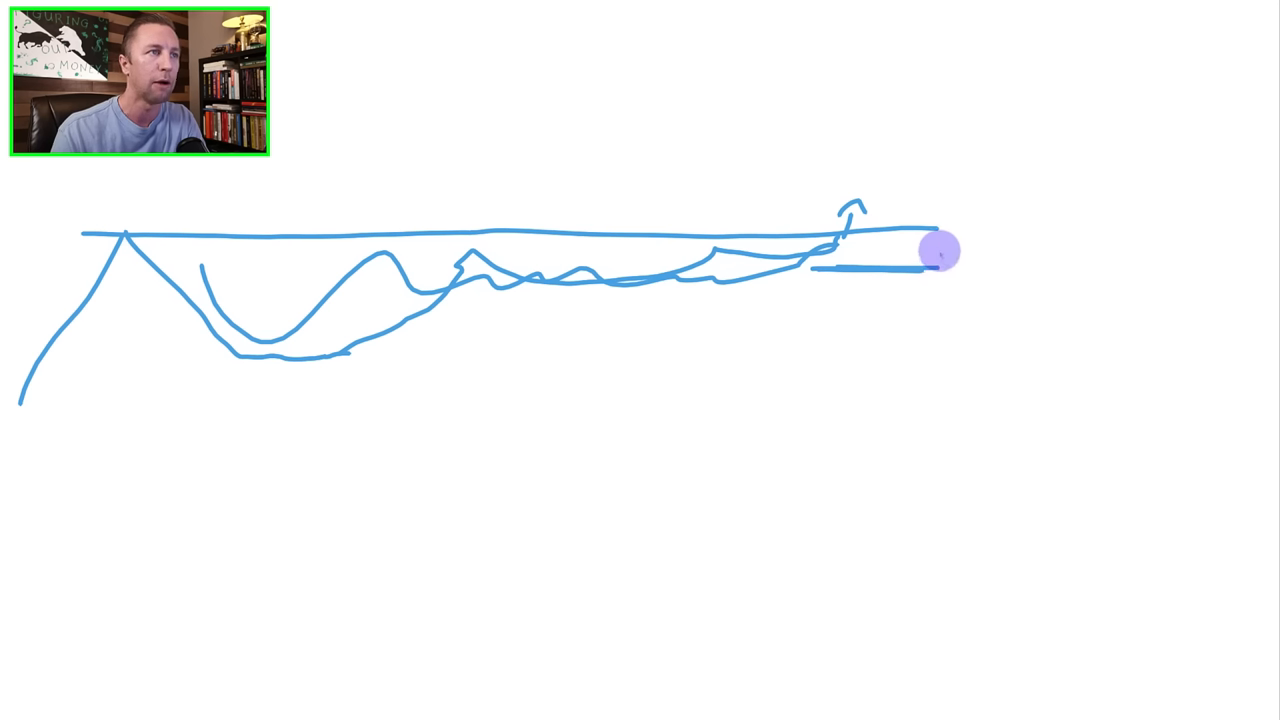
drag(940, 250, 905, 245)
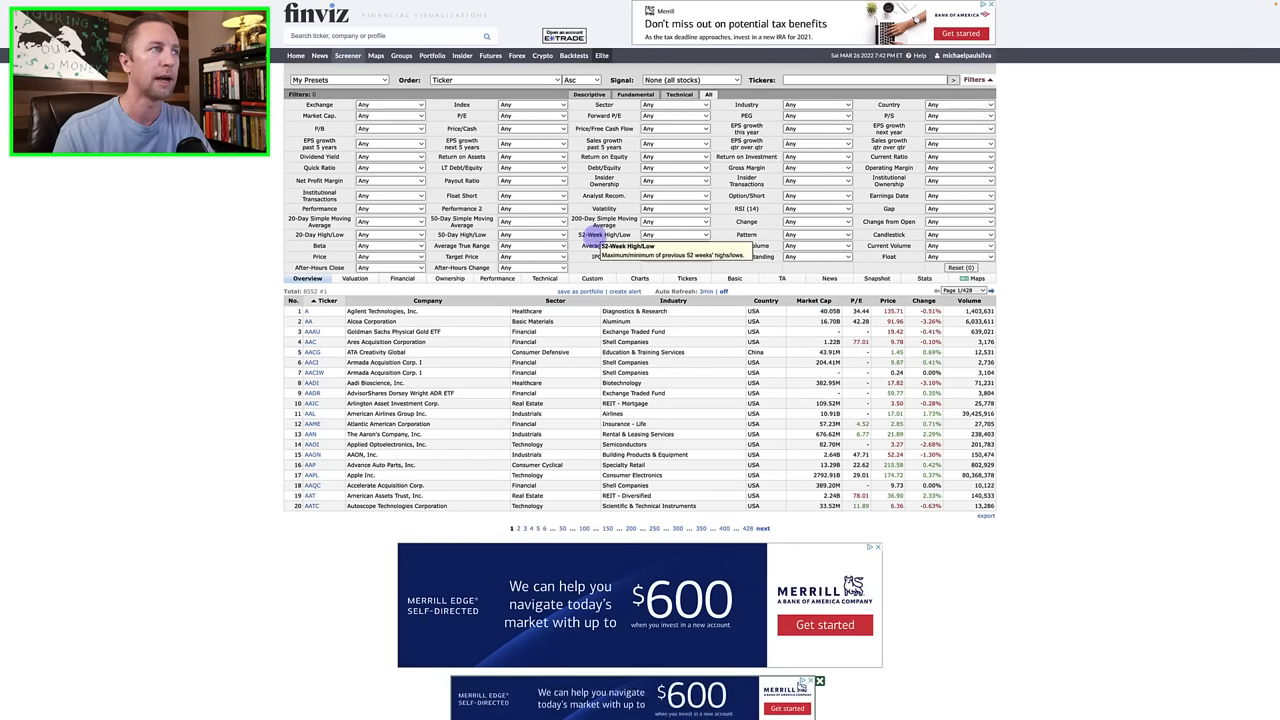
Set the 52-Week High/Low filter to 0-10% below High.
click(675, 234)
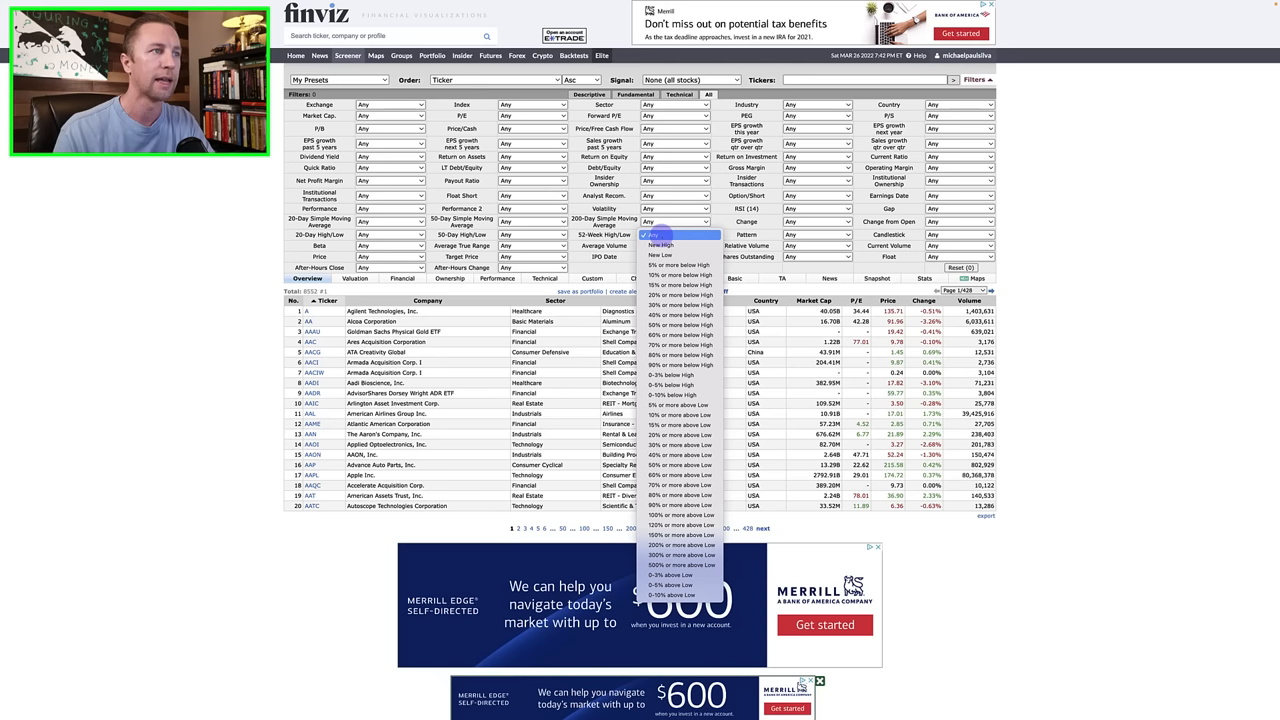
mouse_move(680, 394)
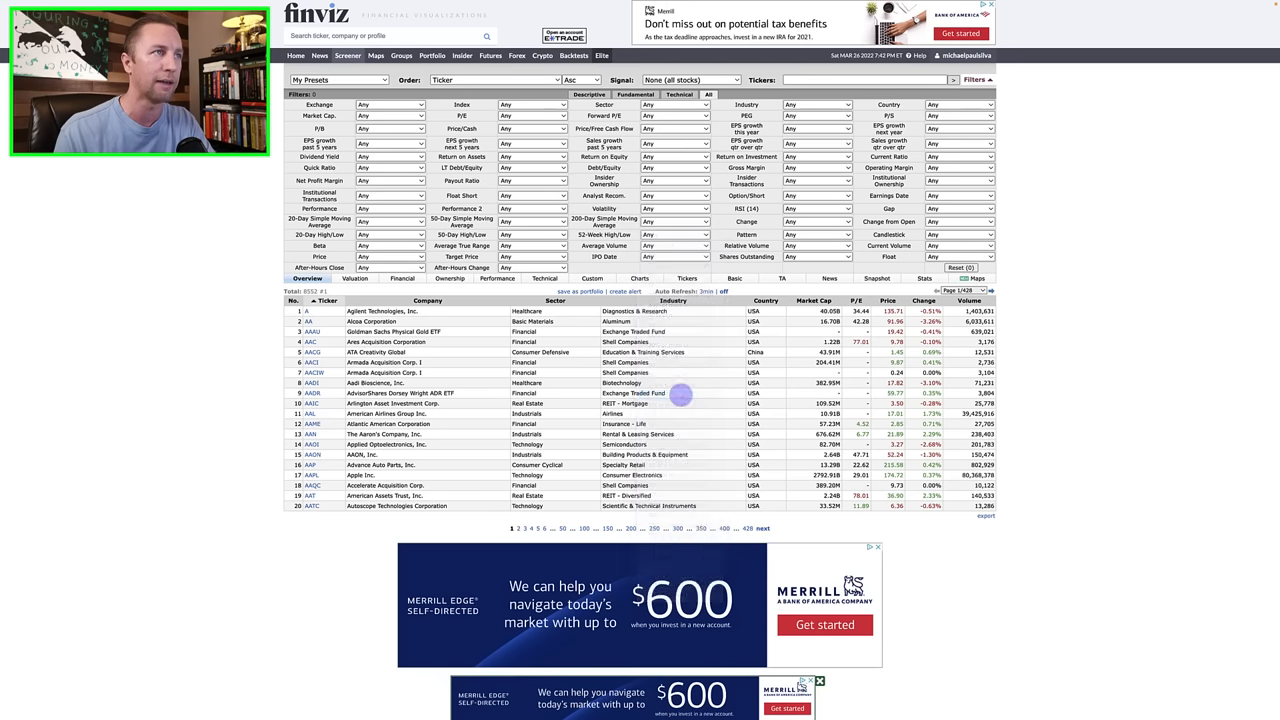
click(675, 234)
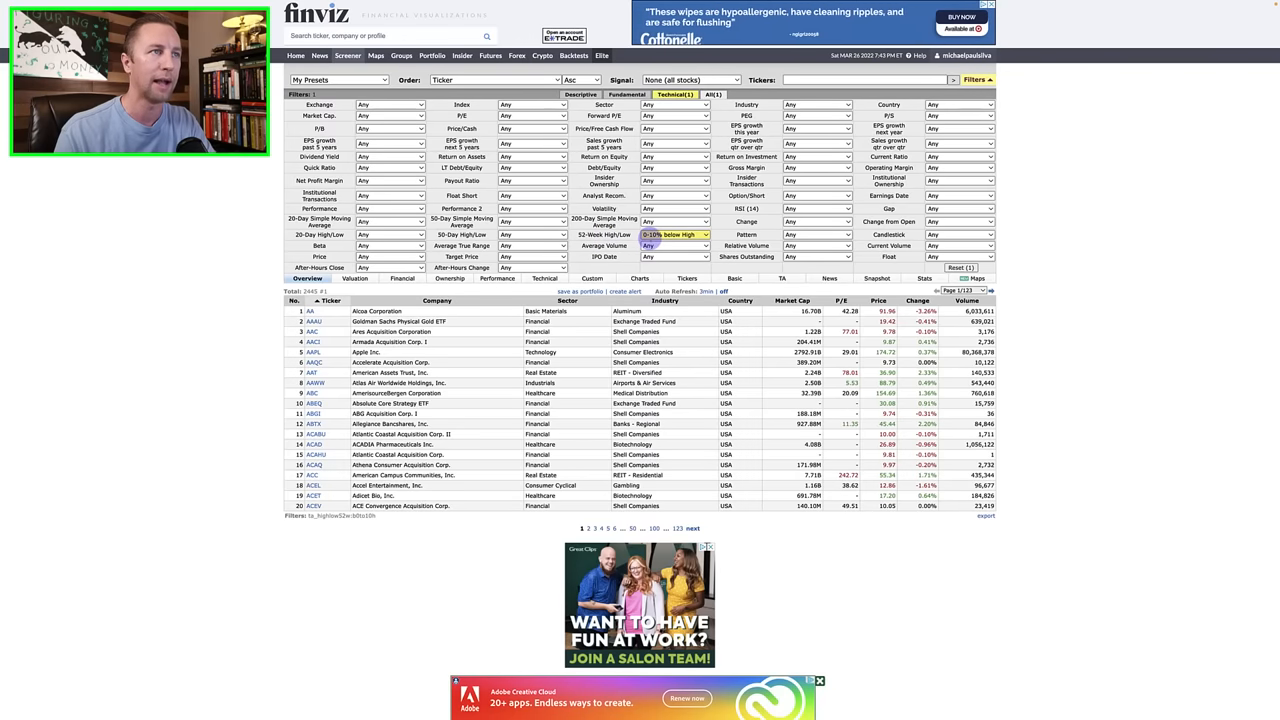
Set Average Volume to Over 200K and Relative Volume to Under 1.
click(675, 245)
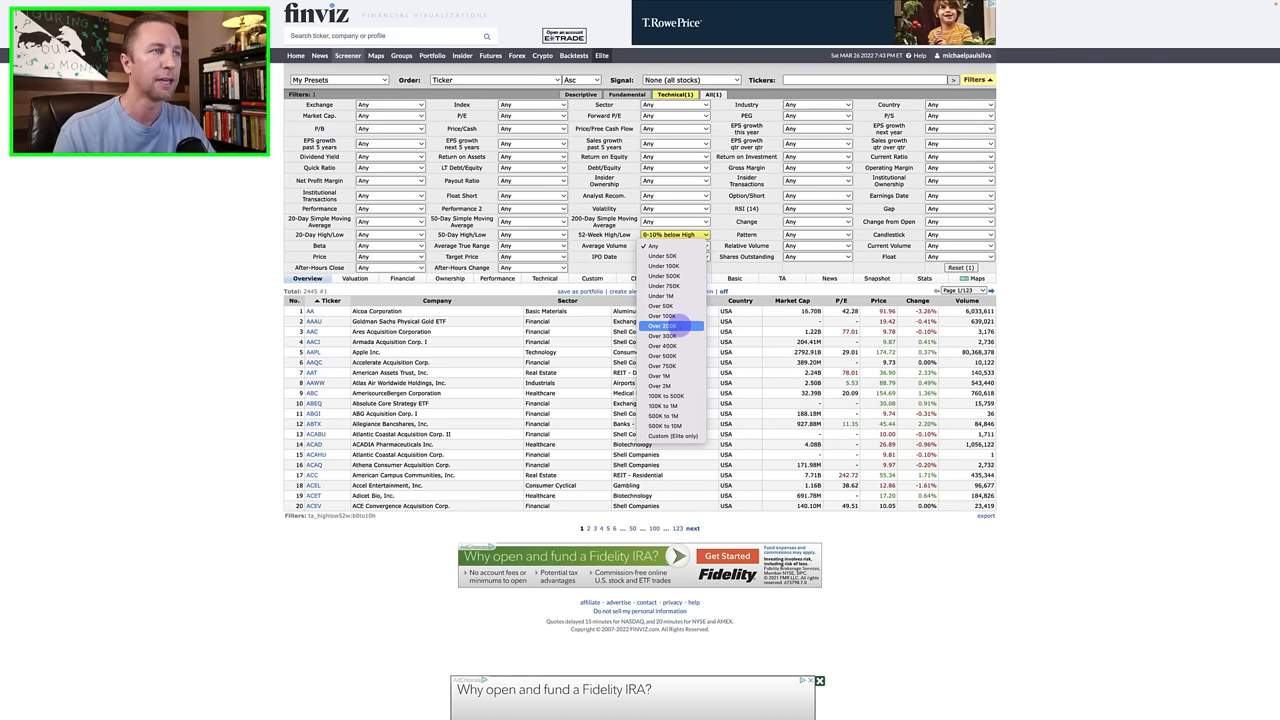
click(663, 325)
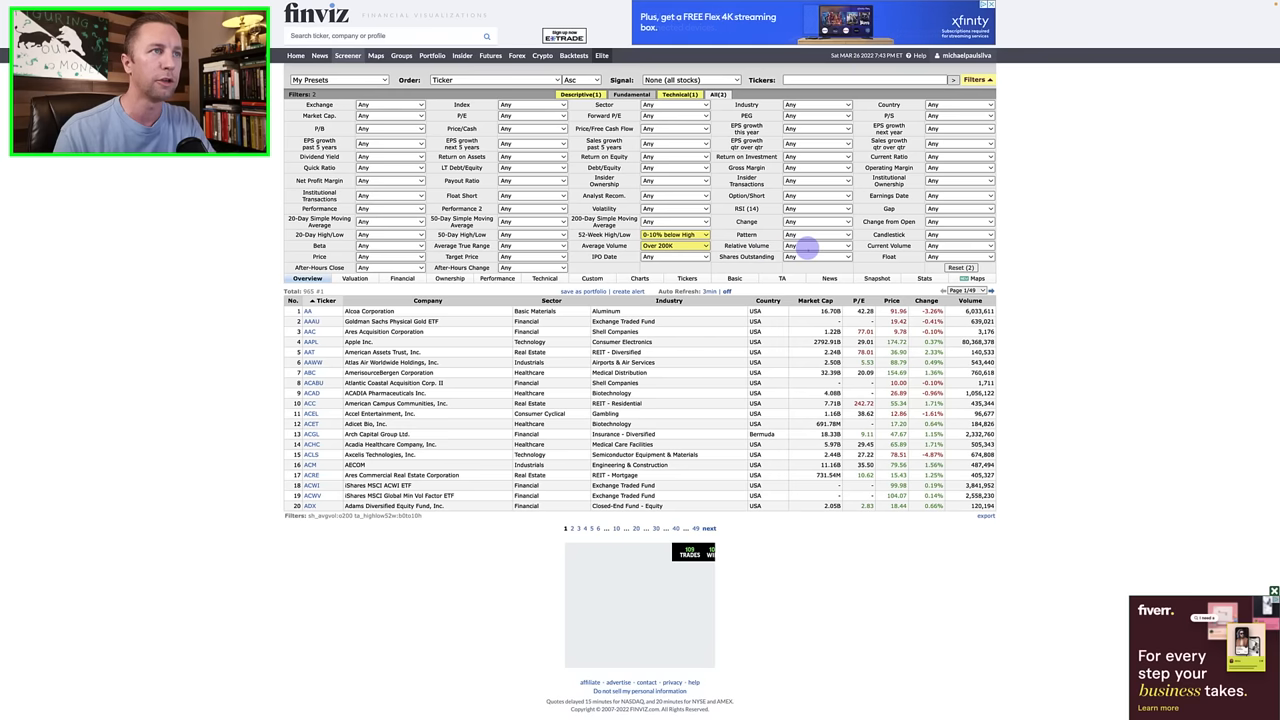
click(816, 245)
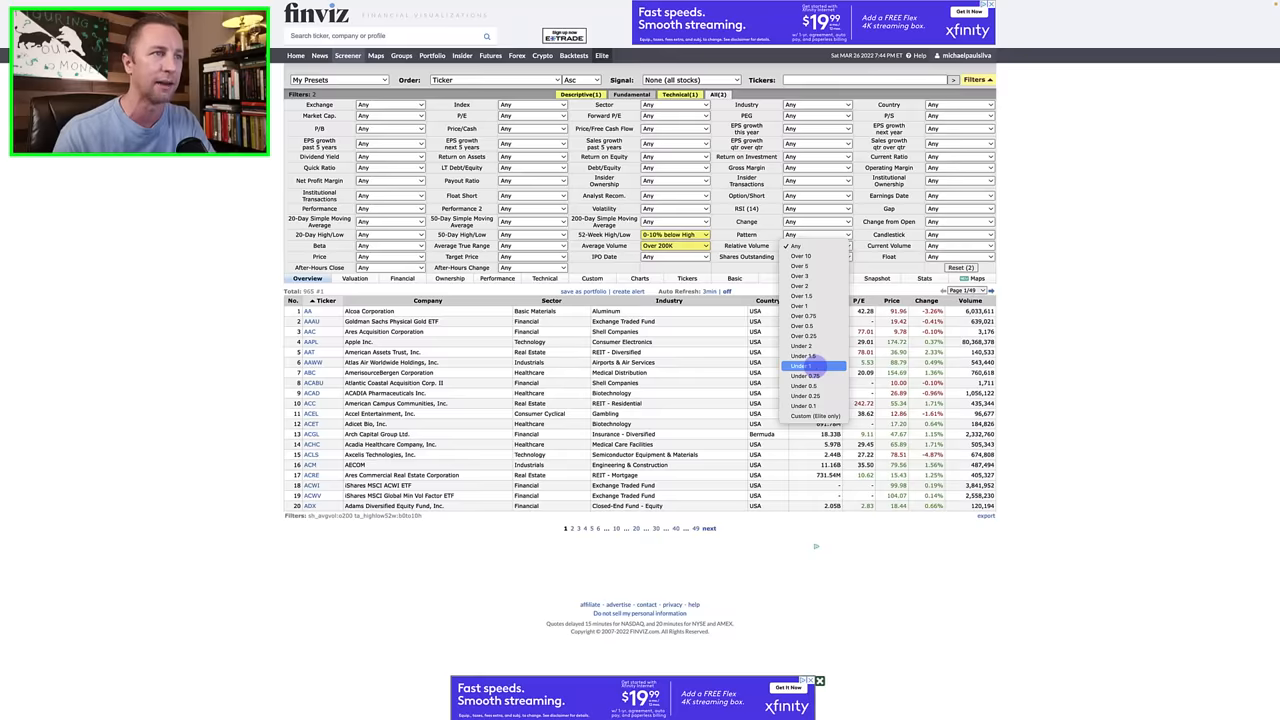
click(802, 366)
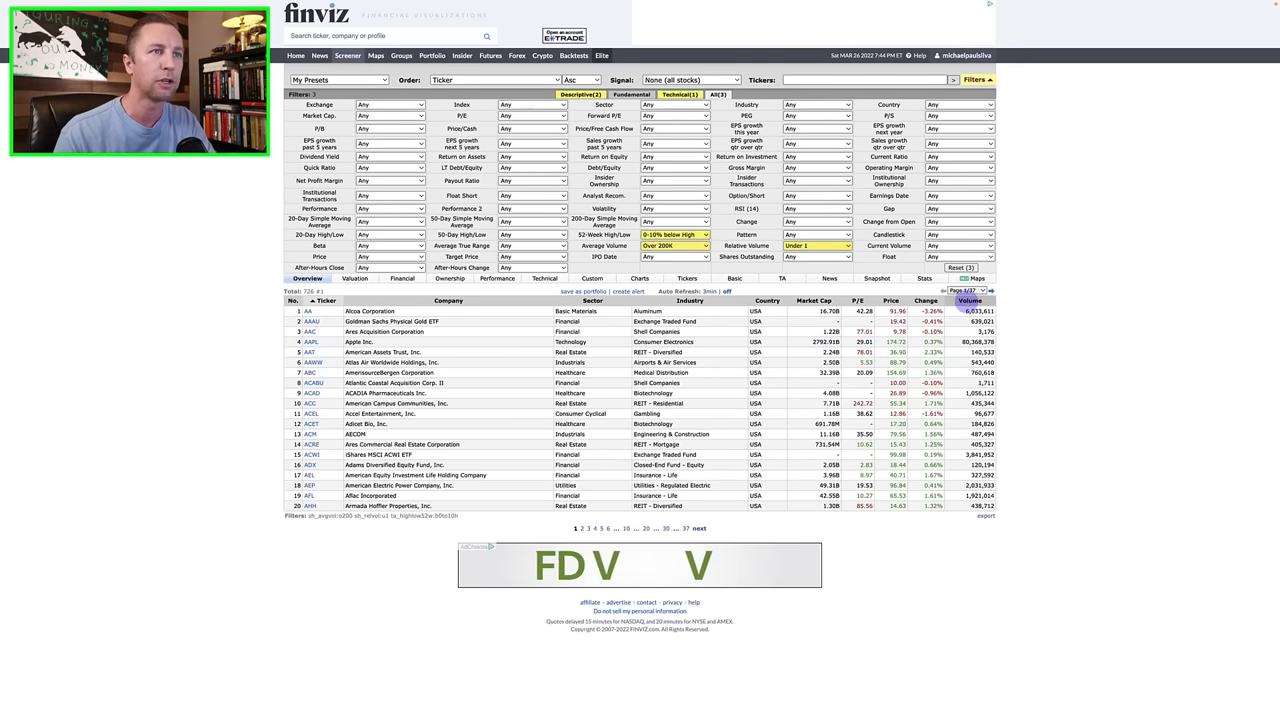
Sort results by volume descending and switch to the Charts view.
click(969, 300)
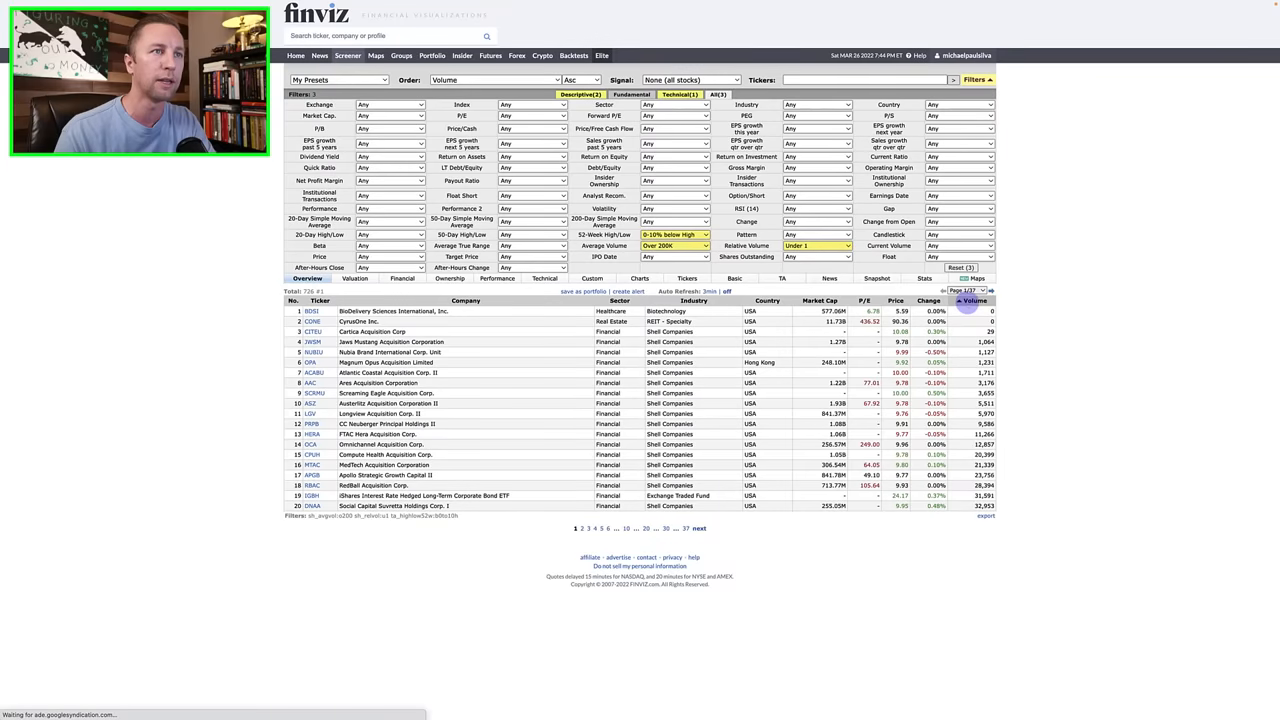
click(973, 300)
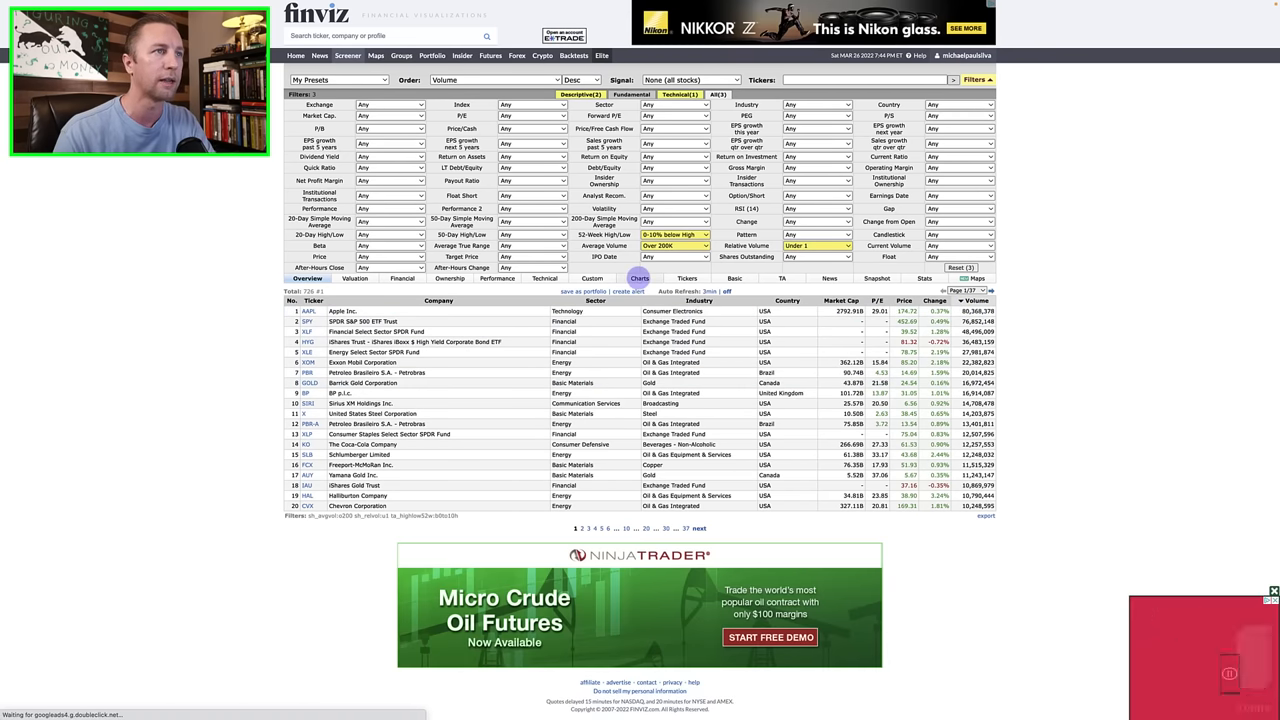
click(639, 278)
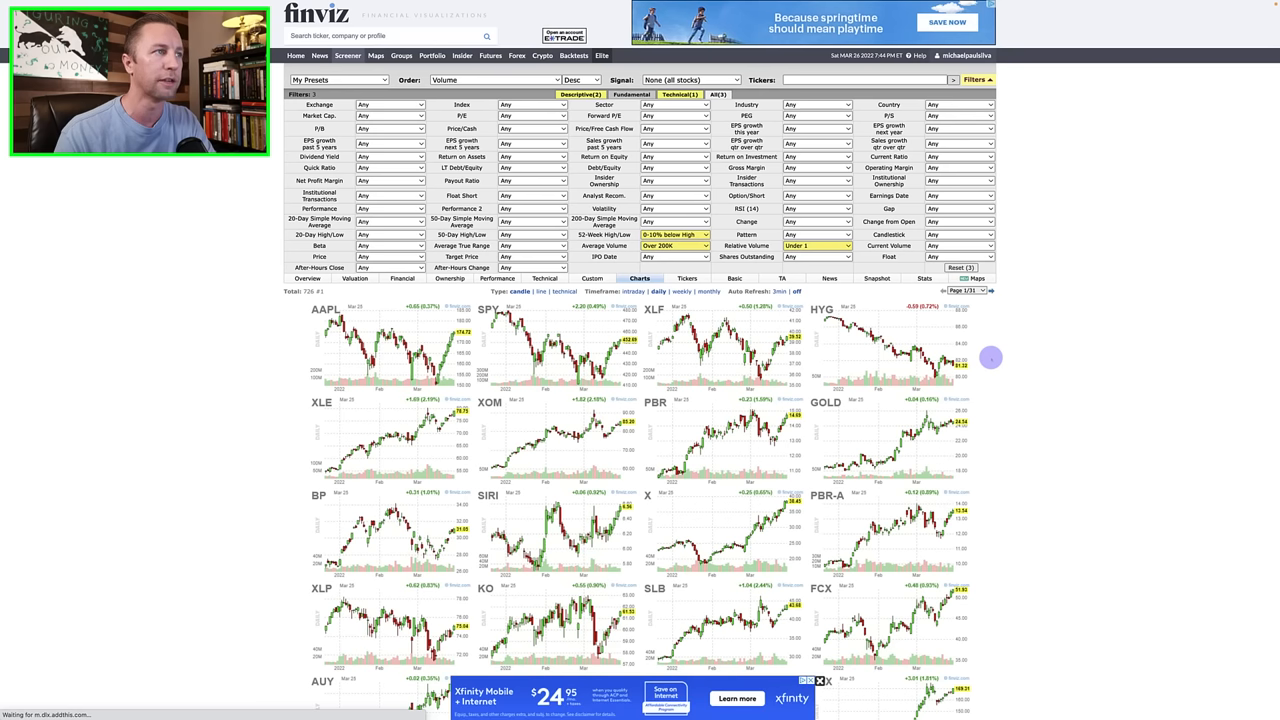
mouse_move(863, 343)
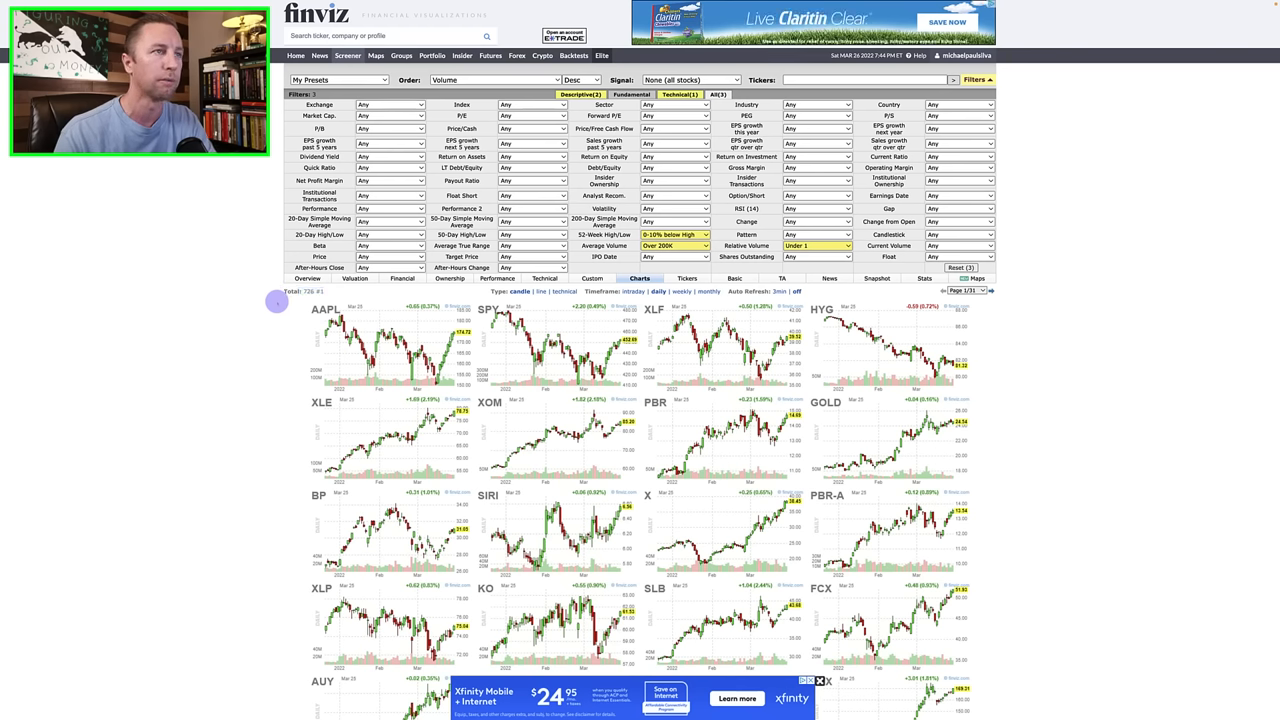
Change the Relative Volume filter to Under 0.5.
click(817, 245)
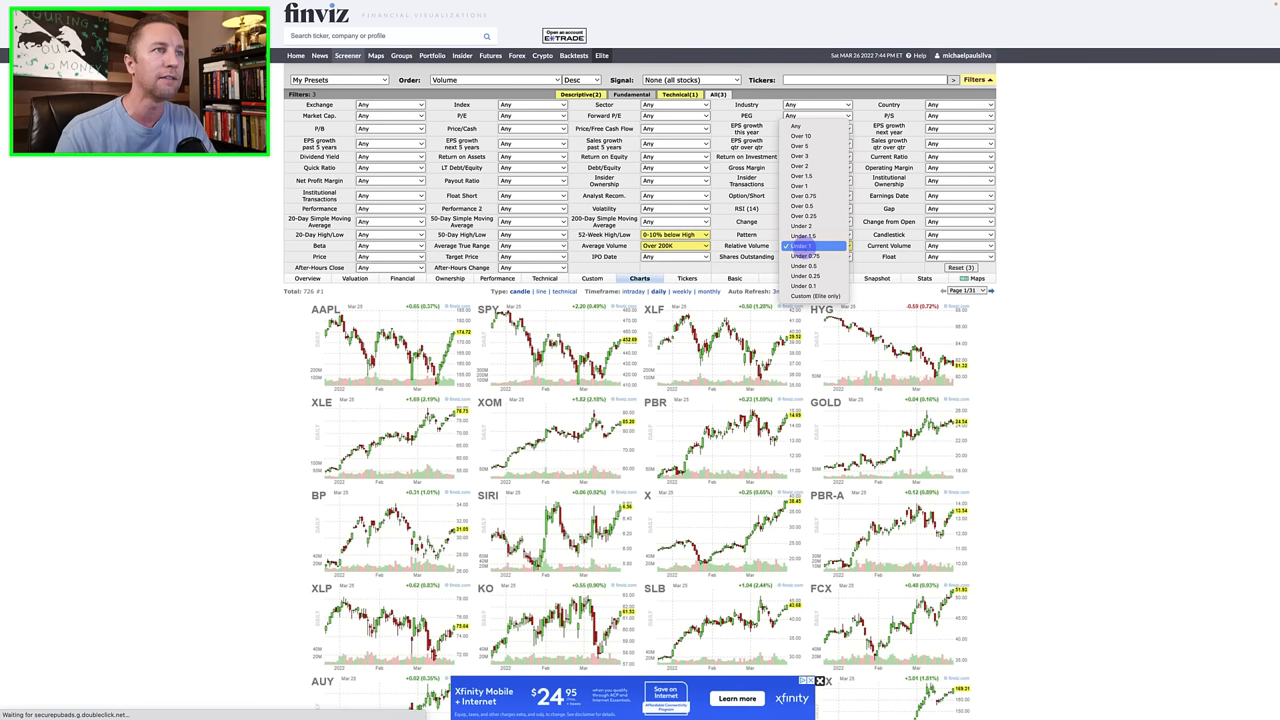
click(803, 256)
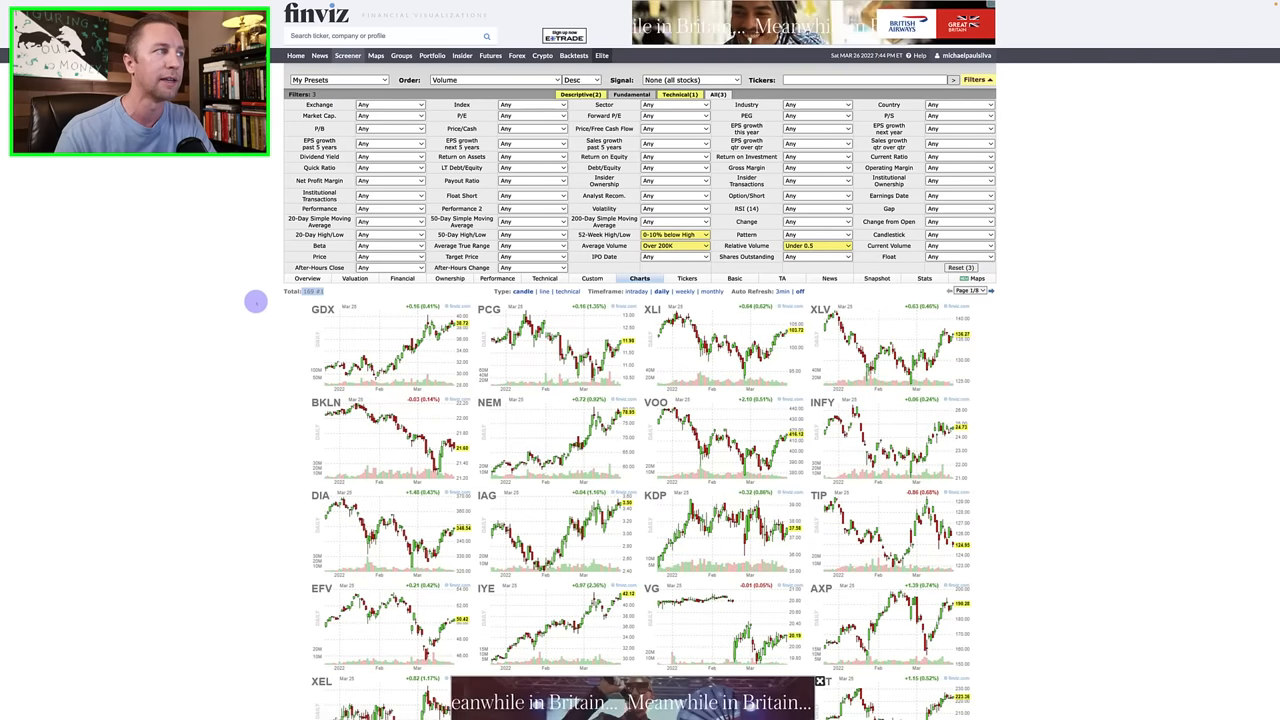
mouse_move(260, 321)
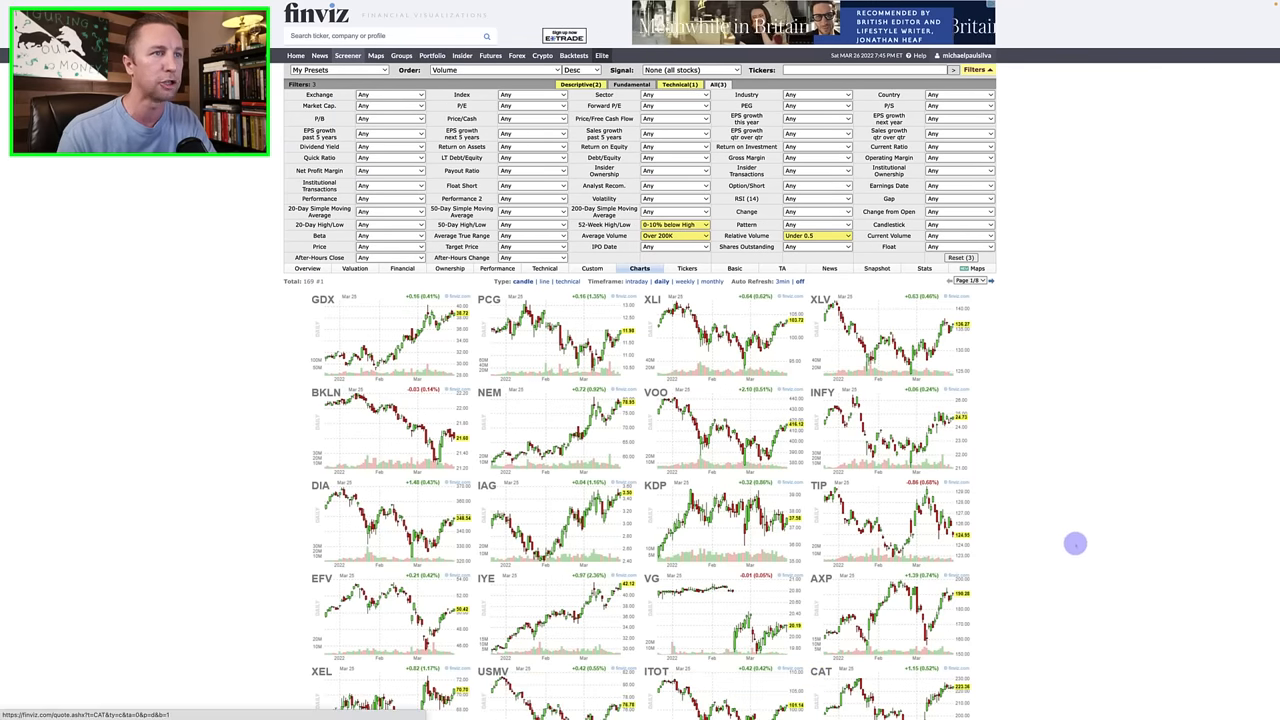
Open GDX's quote page from the chart grid, then return to the results.
scroll(down, 3)
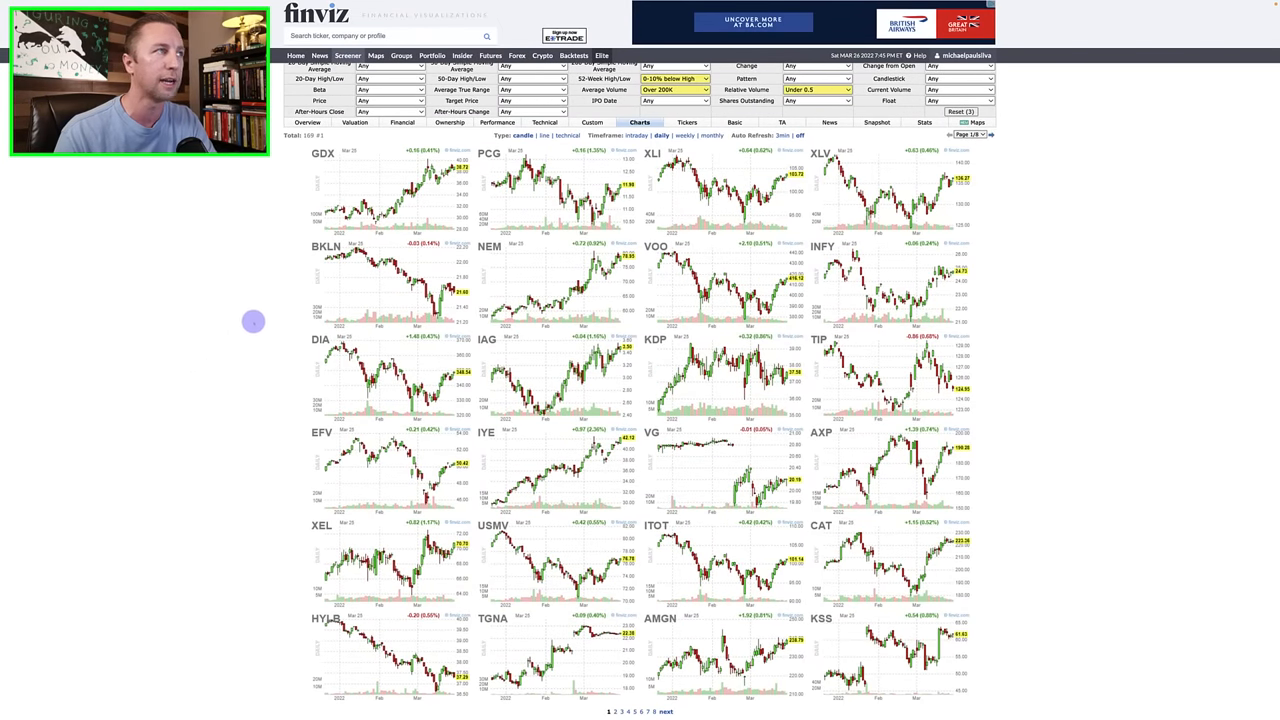
mouse_move(407, 195)
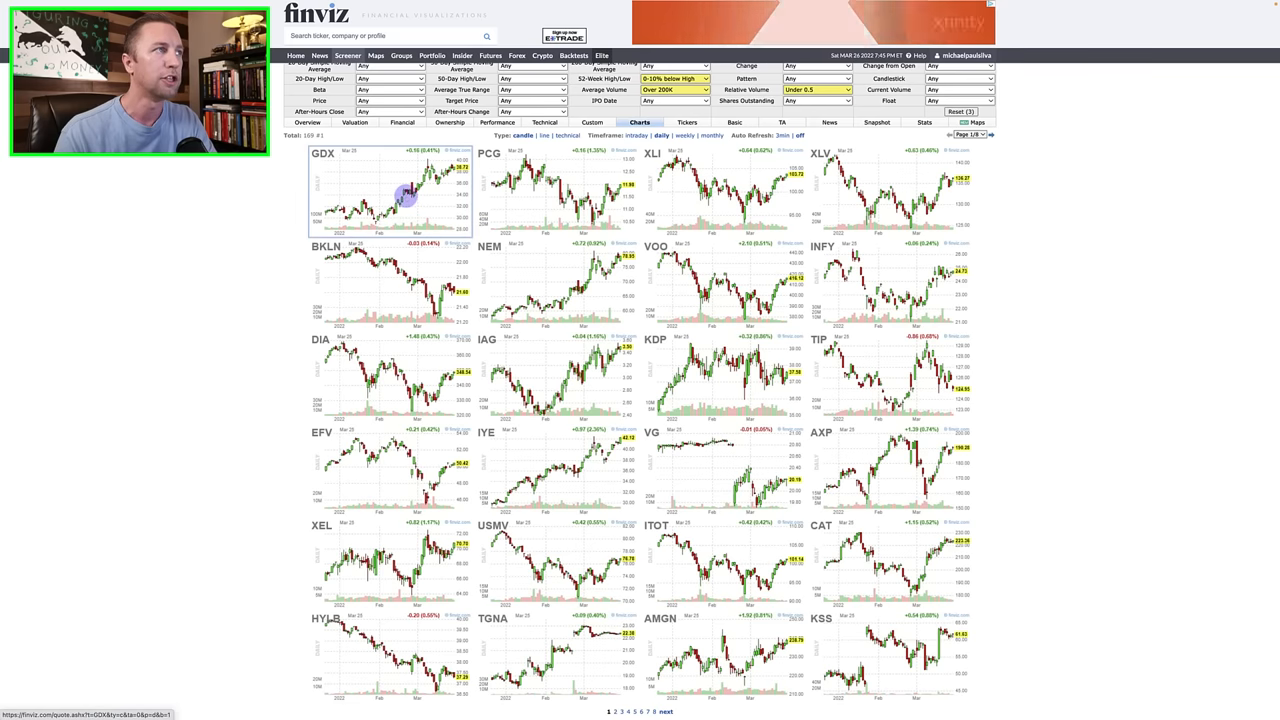
click(405, 192)
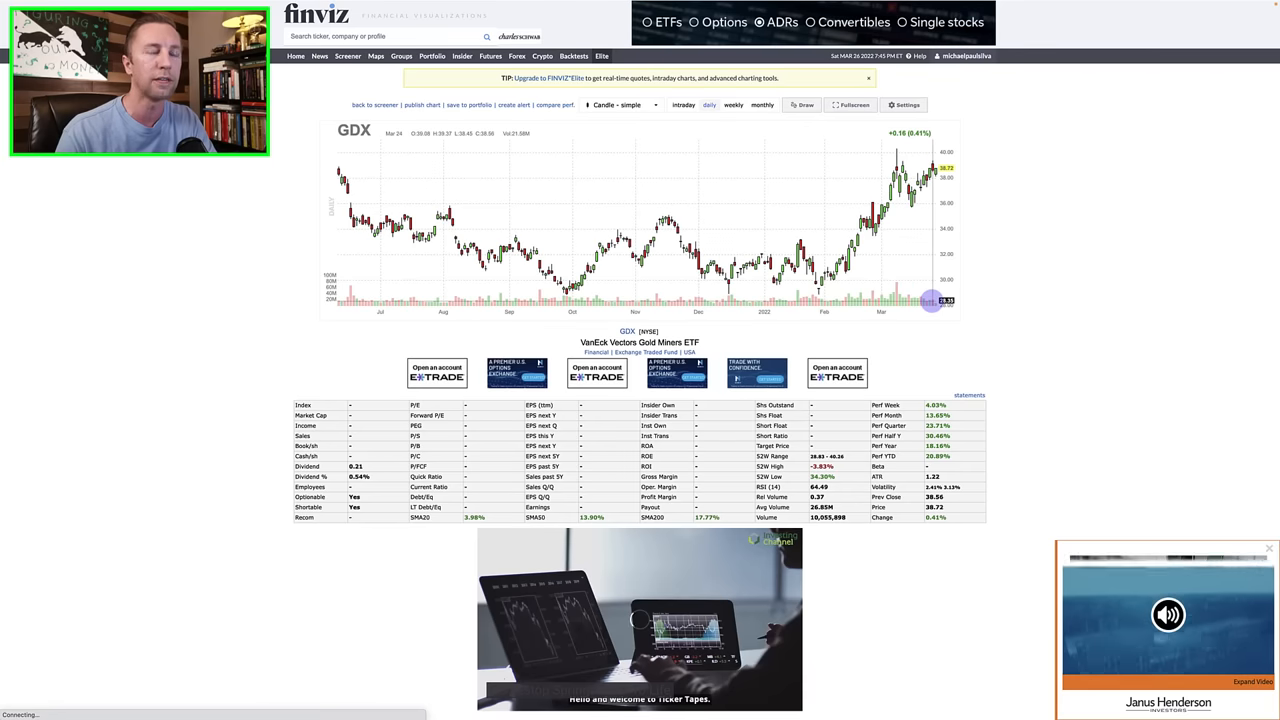
click(902, 22)
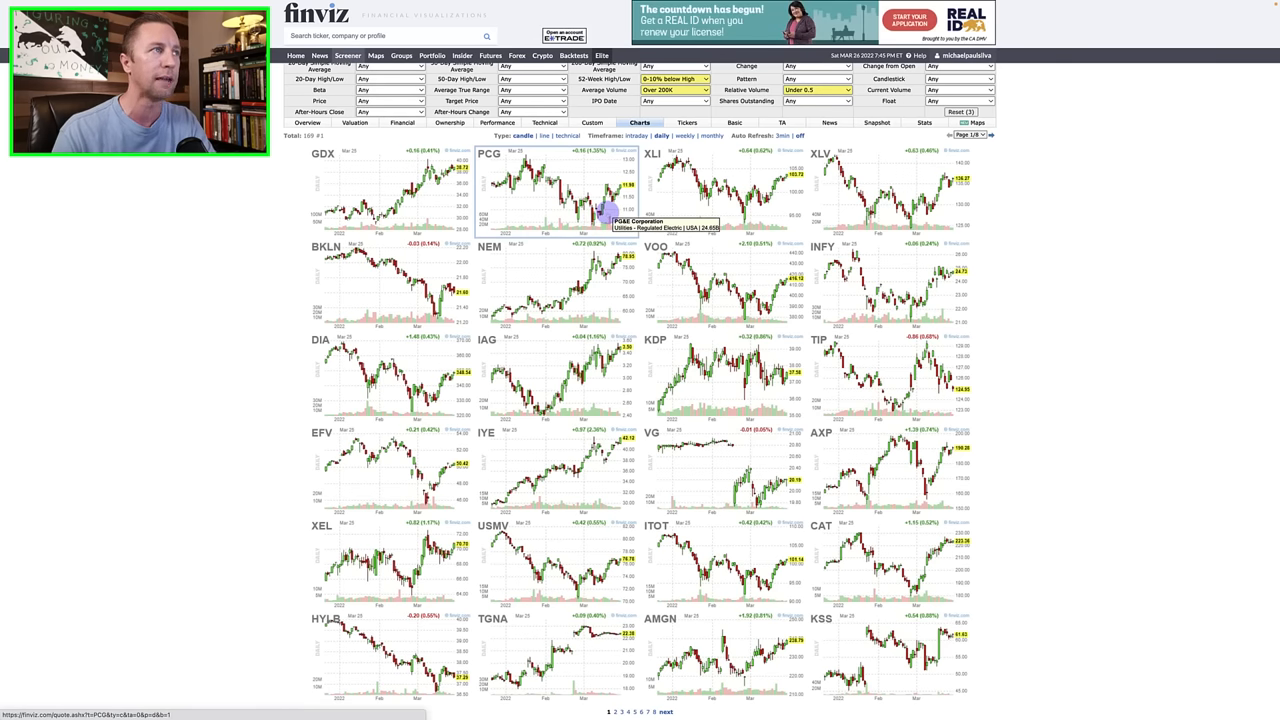
Open PCG's quote page from the chart grid.
click(600, 190)
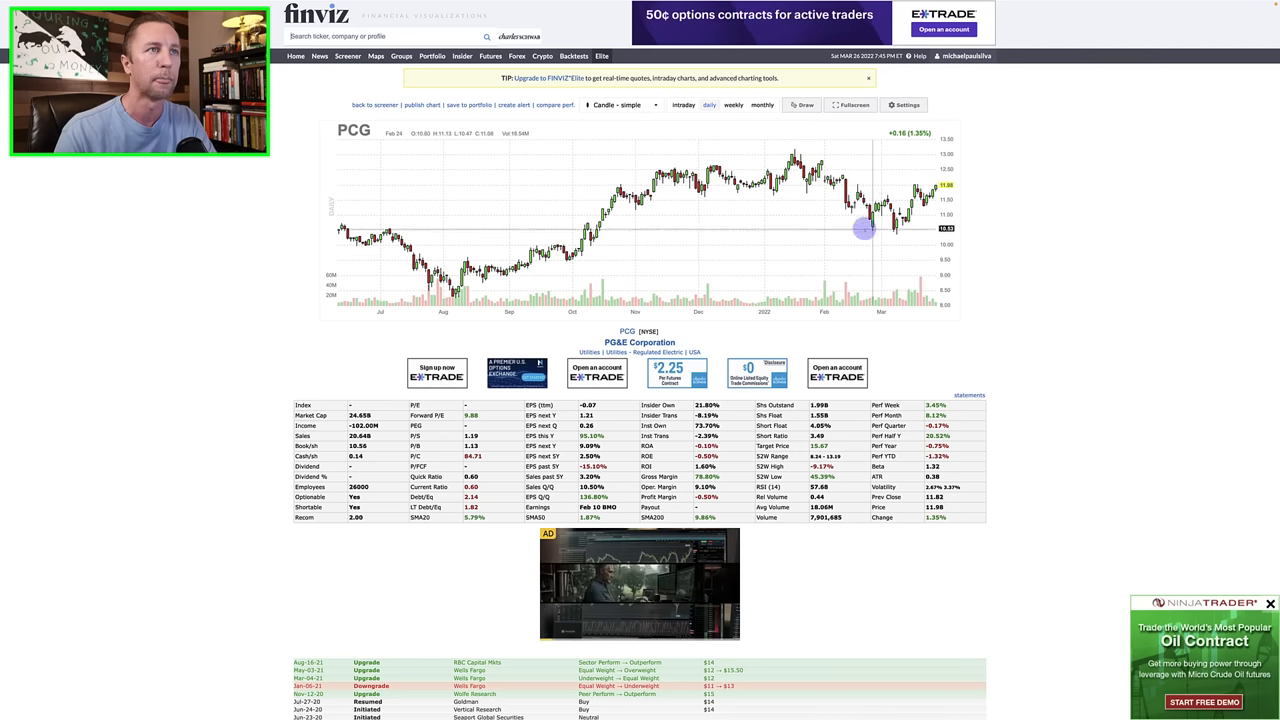
mouse_move(918, 196)
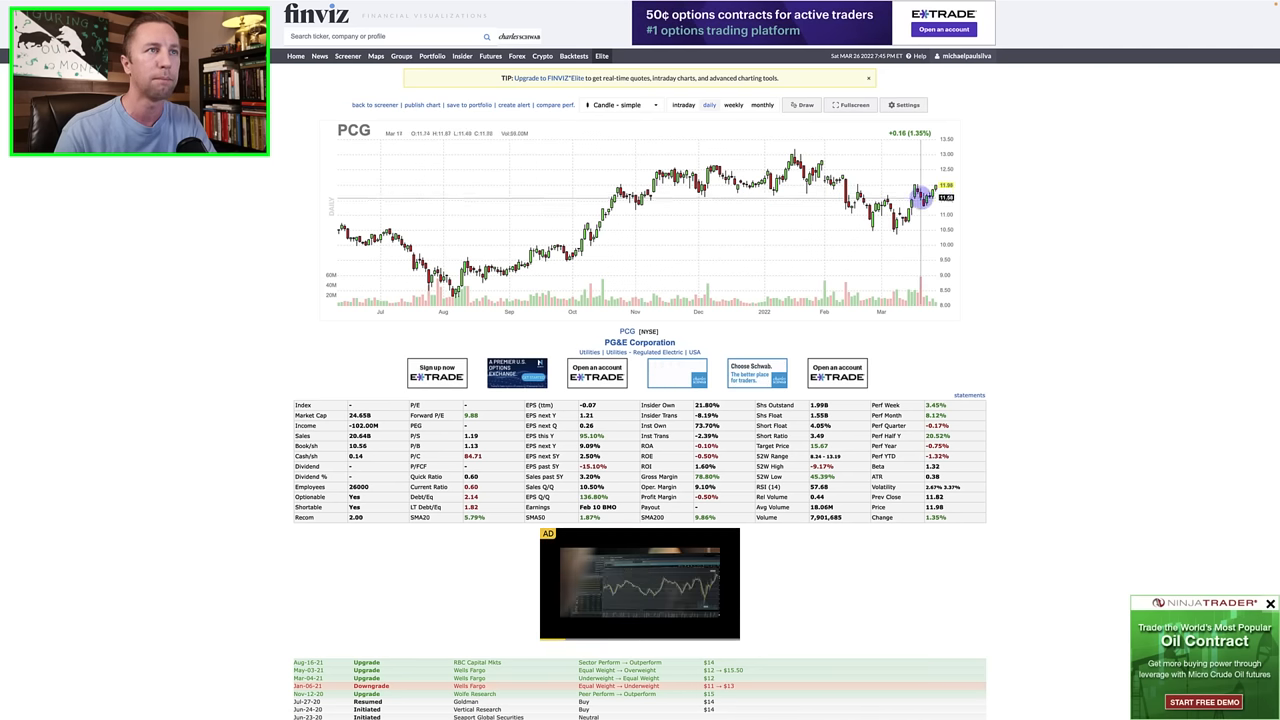
mouse_move(897, 184)
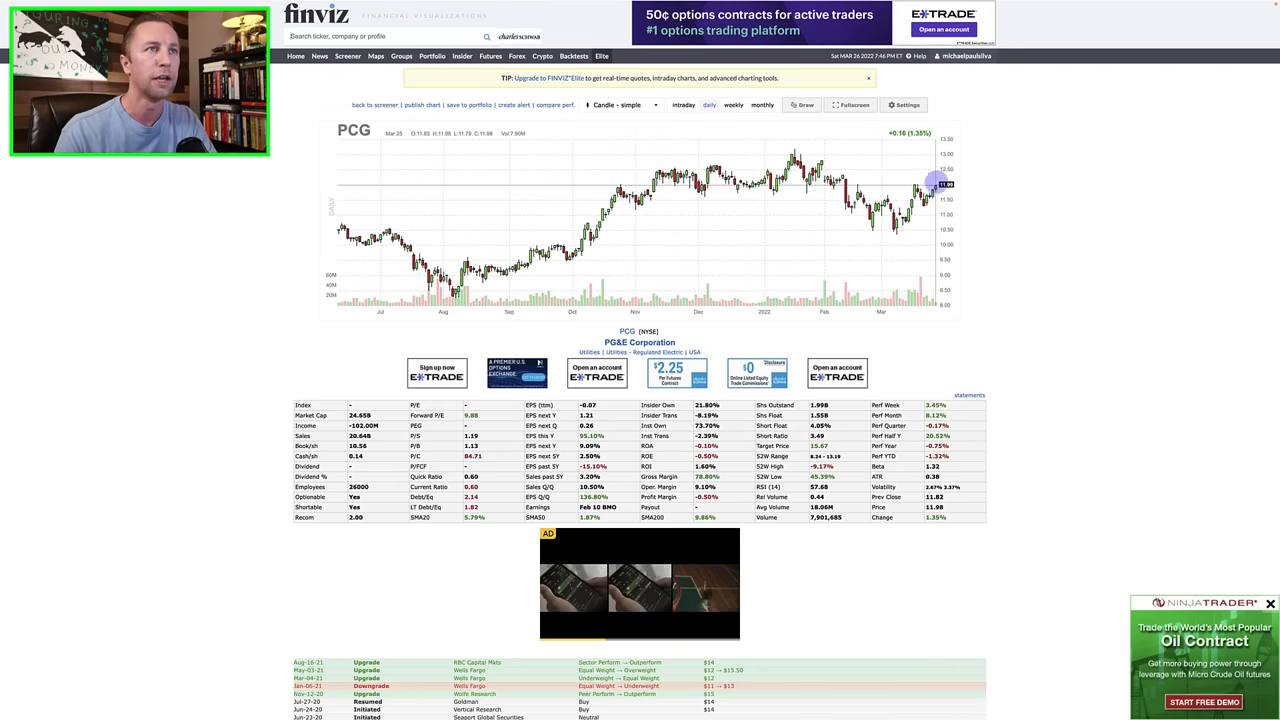
Go back from PCG to the screener chart grid and scroll through the thumbnails.
right_click(935, 185)
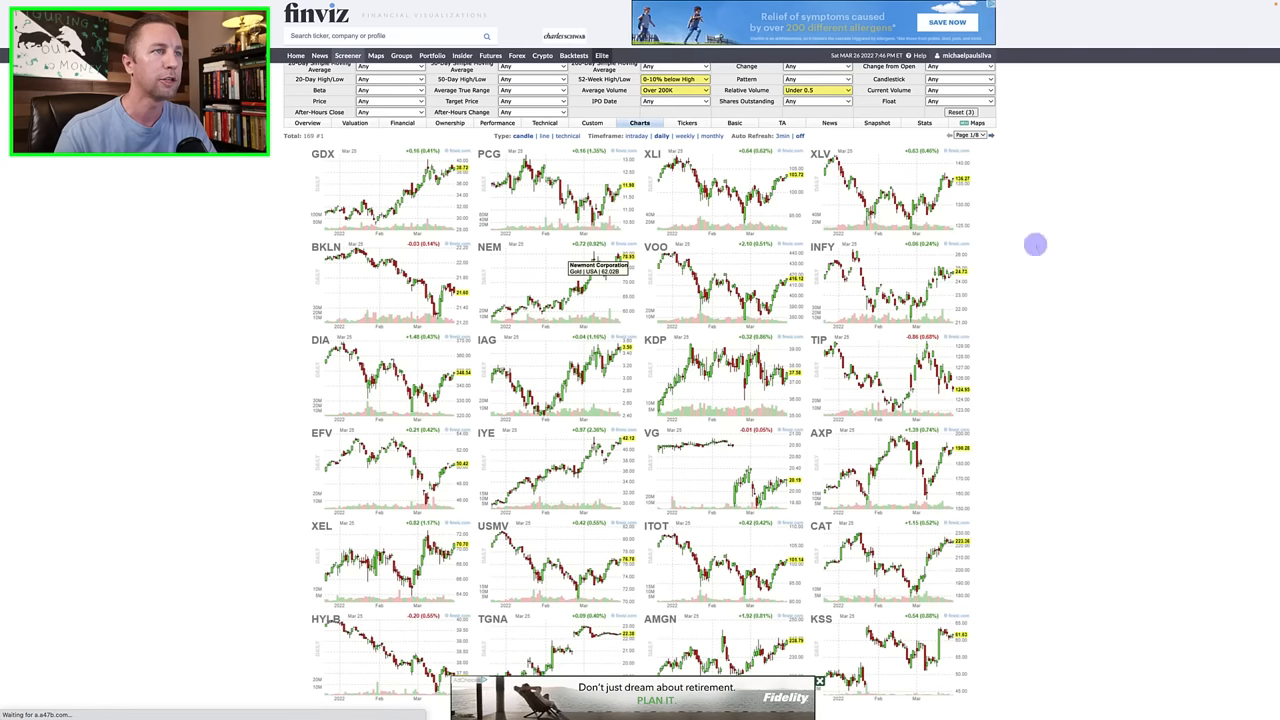
scroll(down, 3)
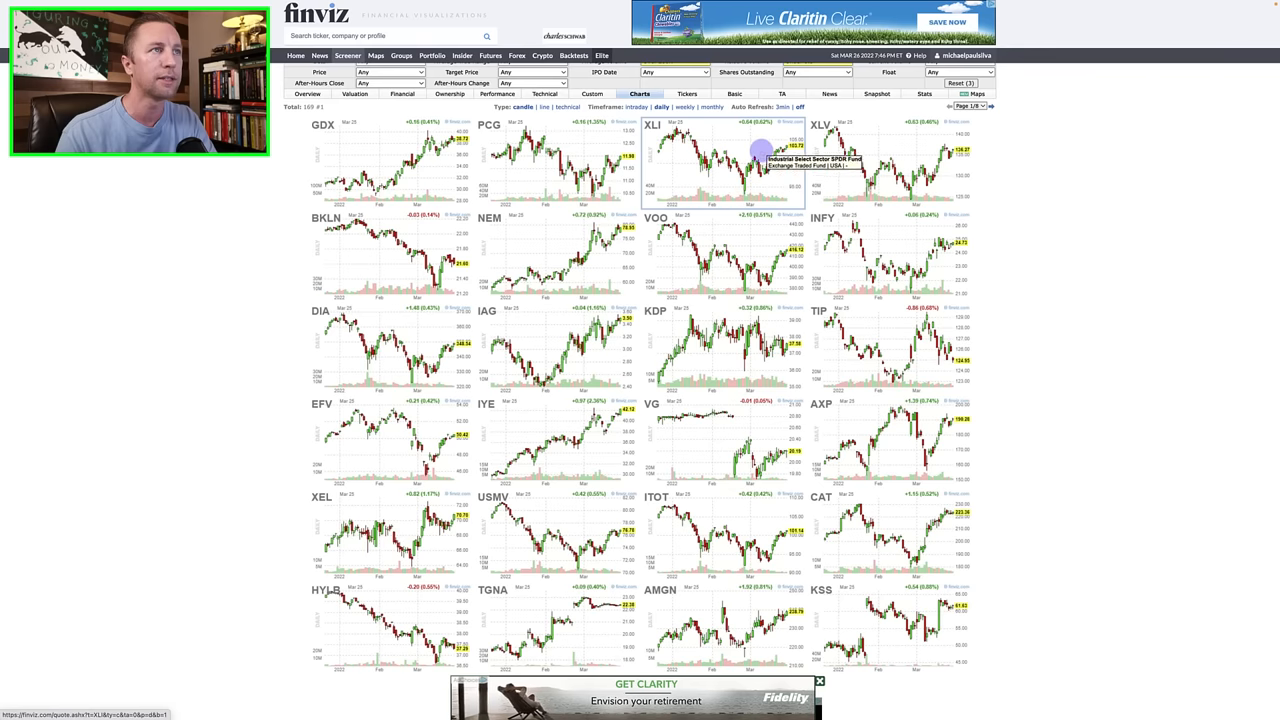
mouse_move(838, 210)
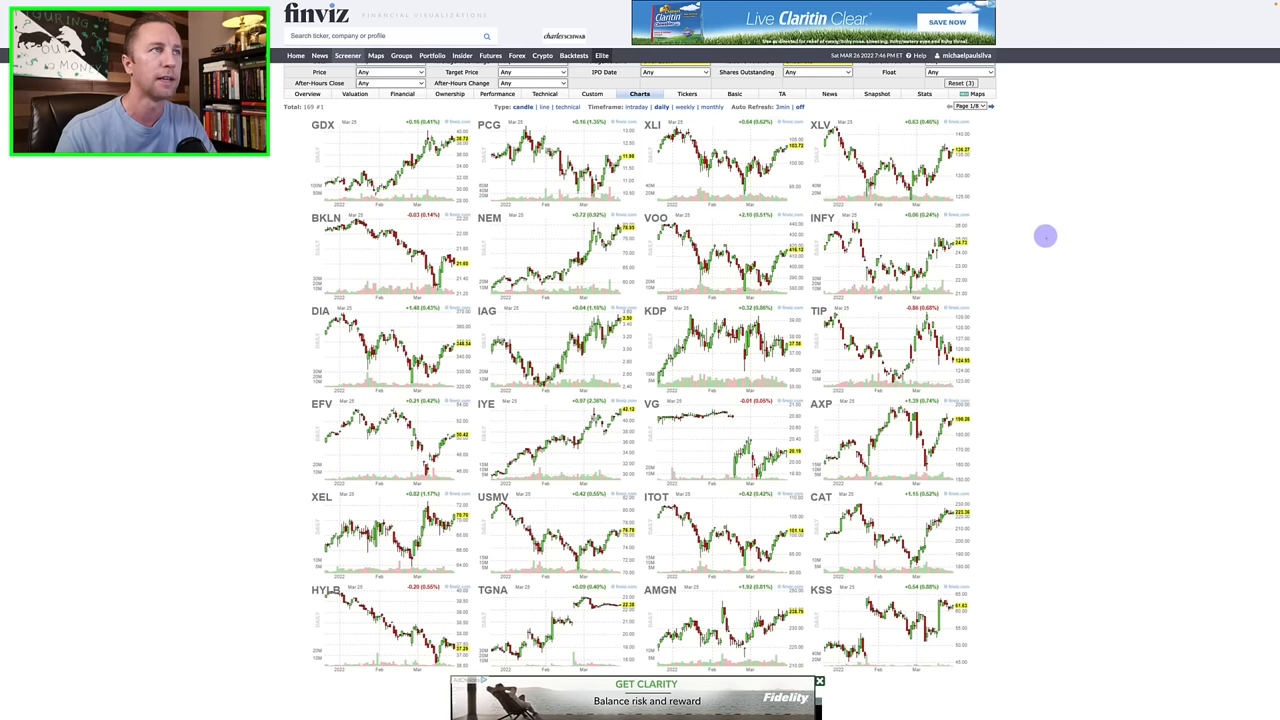
mouse_move(685, 137)
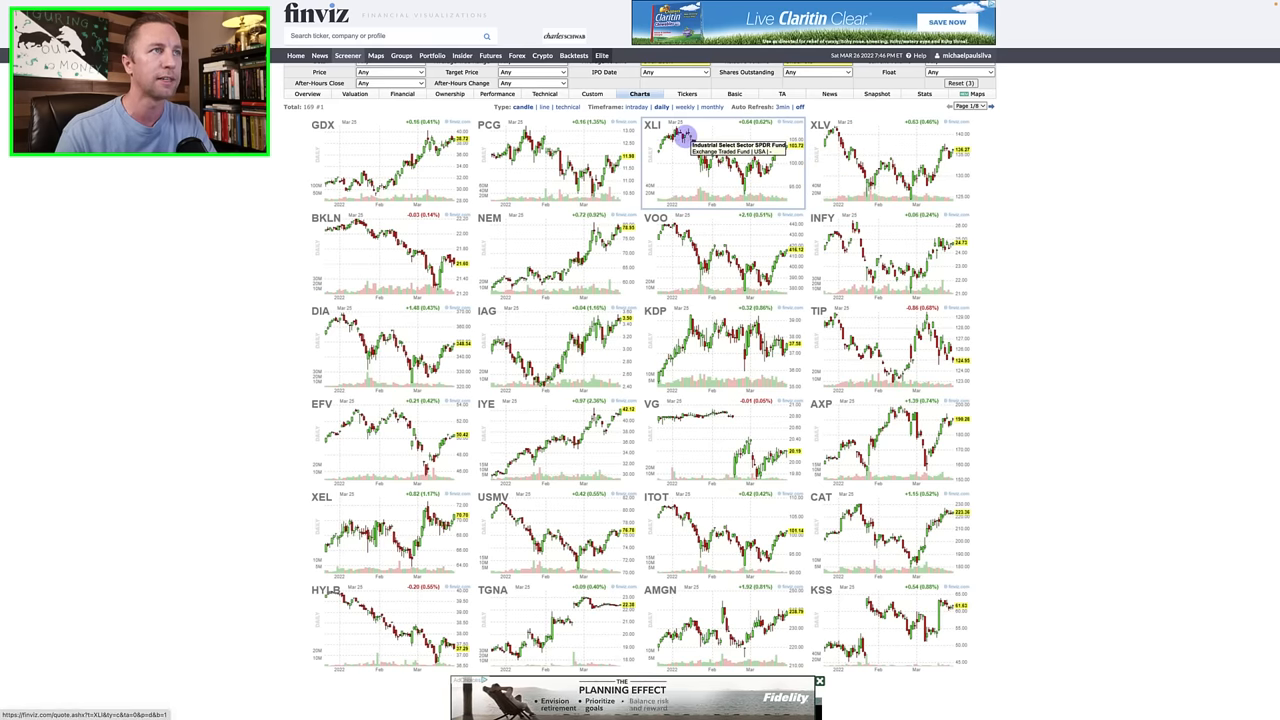
mouse_move(590, 311)
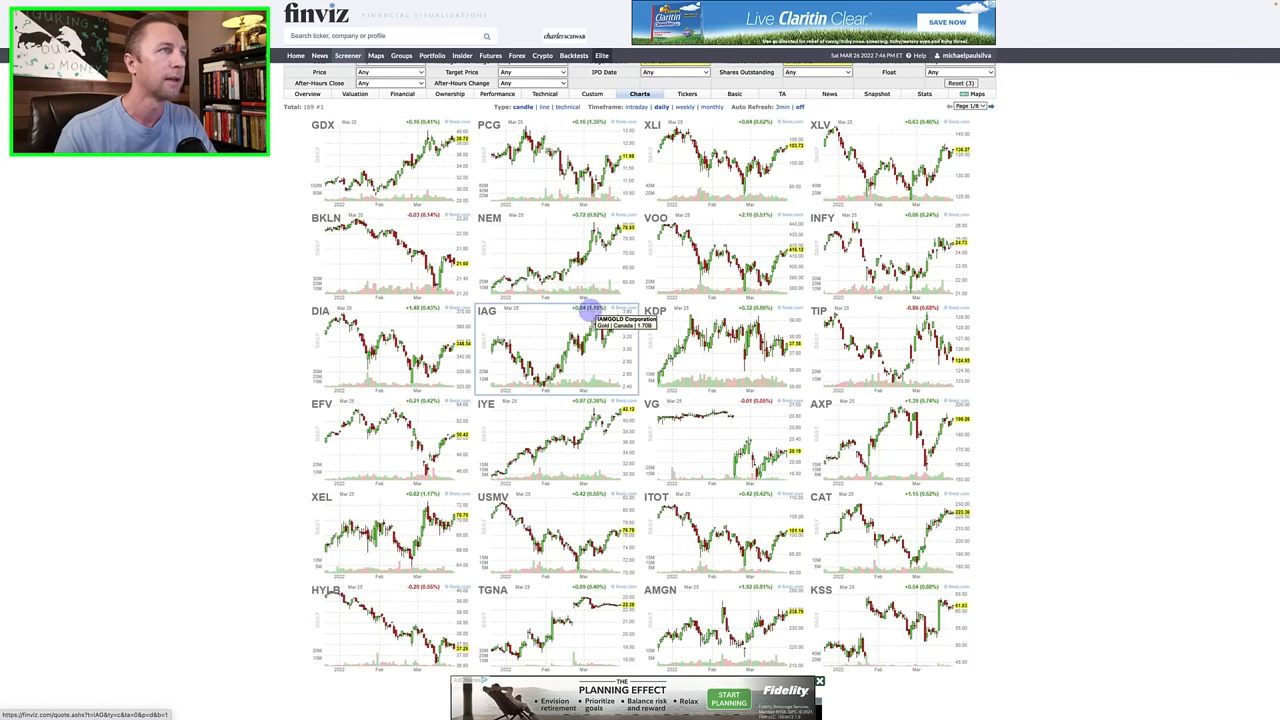
mouse_move(722, 268)
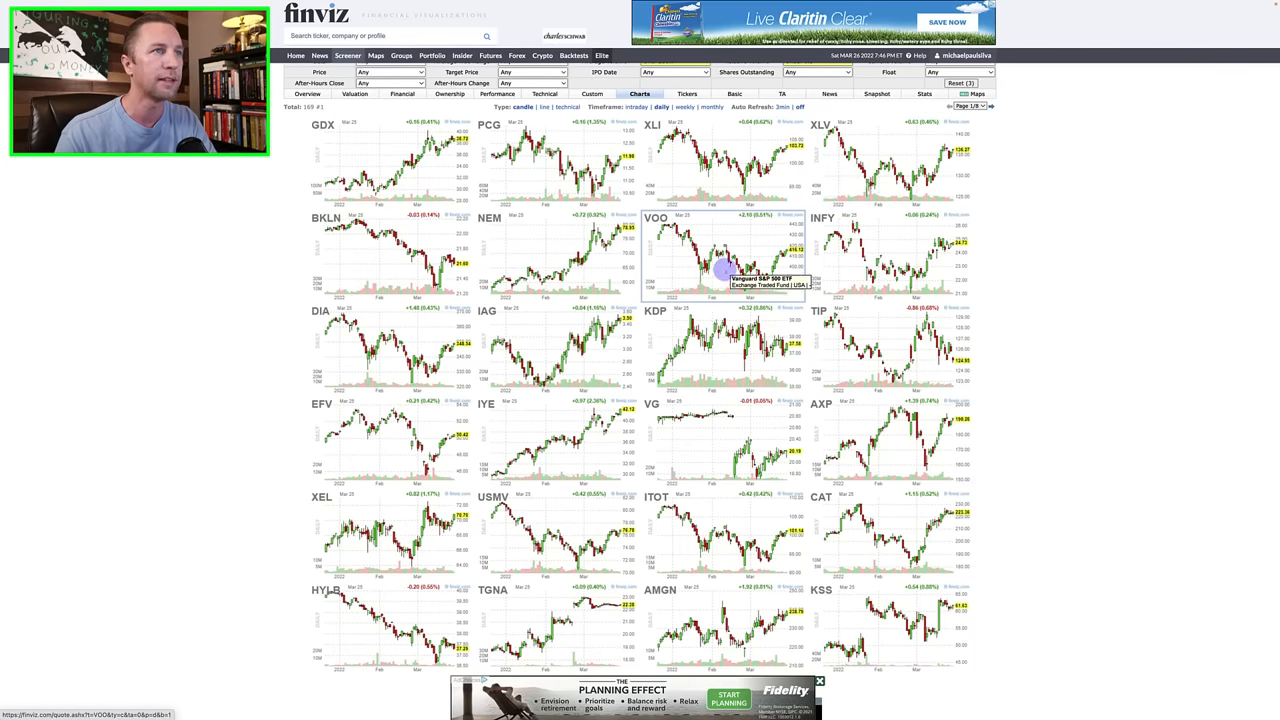
mouse_move(1081, 308)
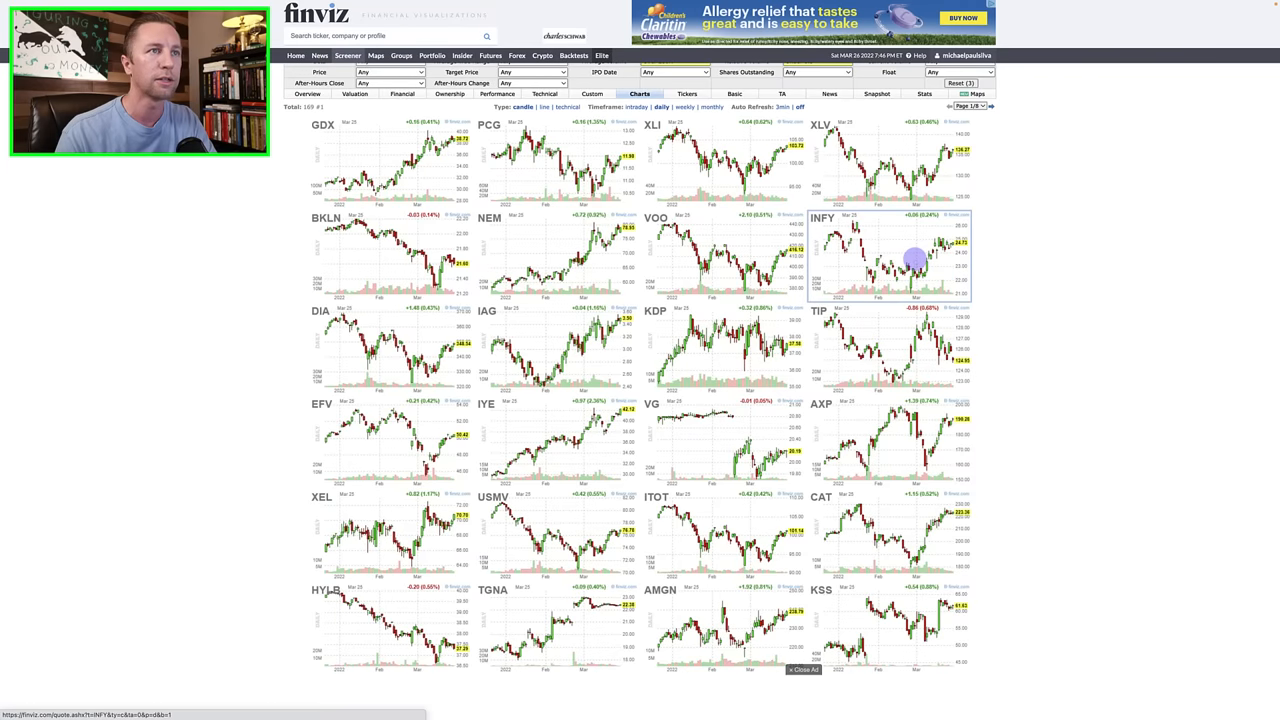
Open INFY's quote page from the chart grid and bring up the browser menu.
click(895, 260)
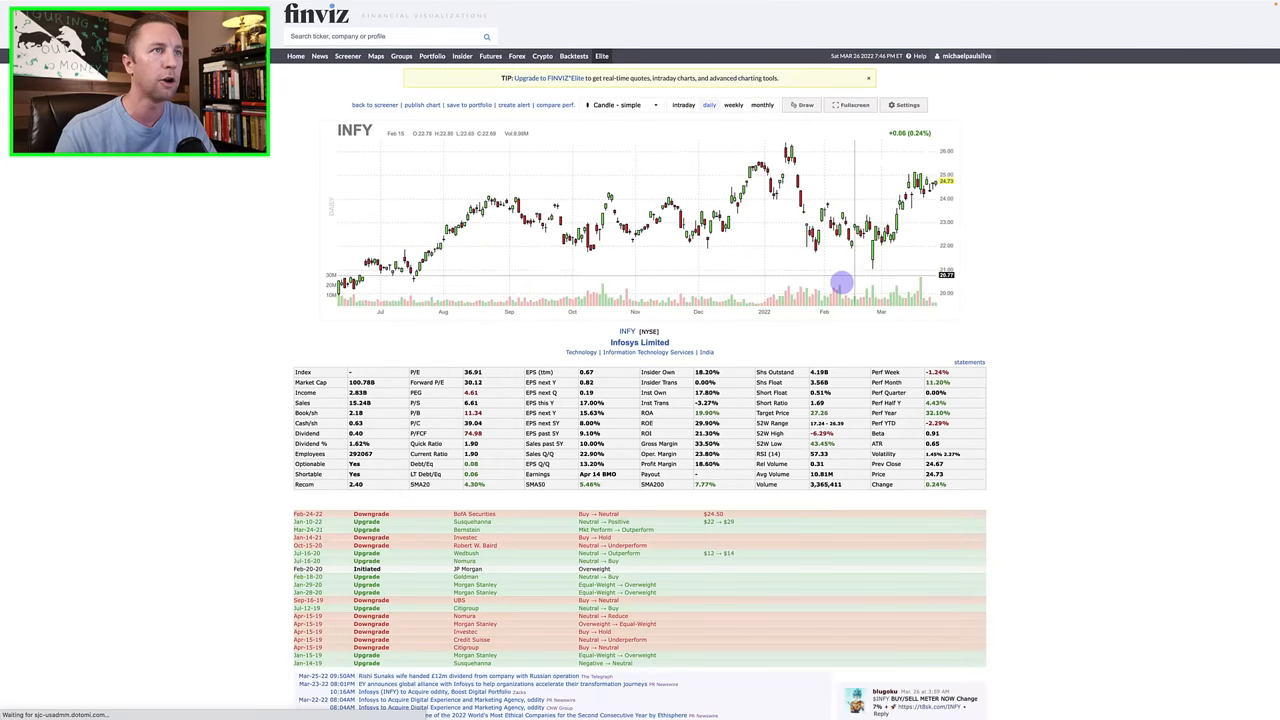
mouse_move(868, 270)
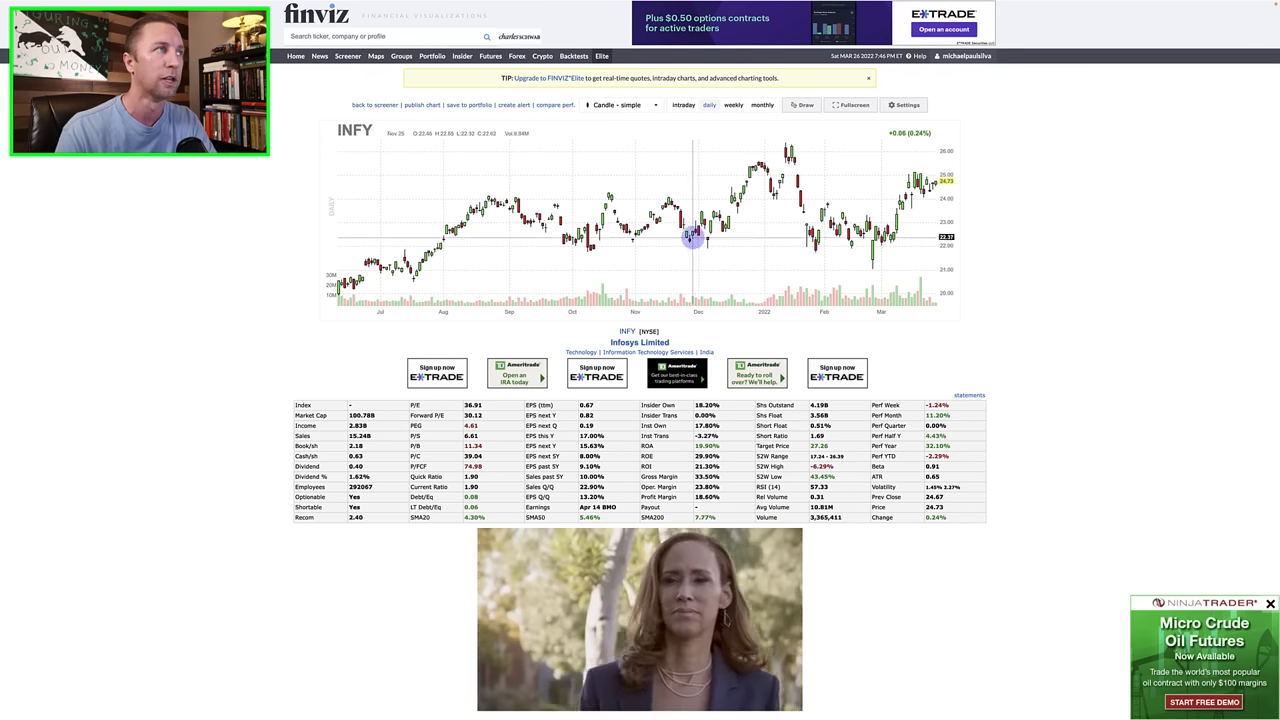
right_click(690, 237)
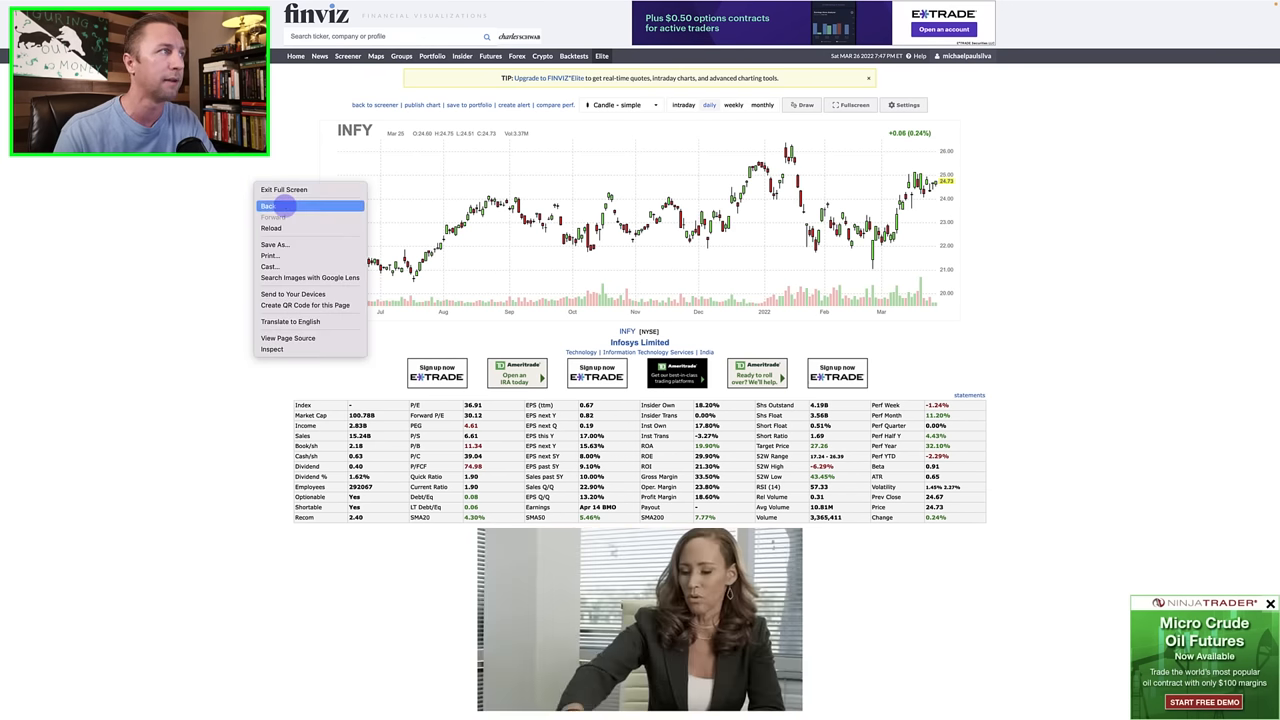
Choose Back to return to the first page of screener chart results.
click(268, 206)
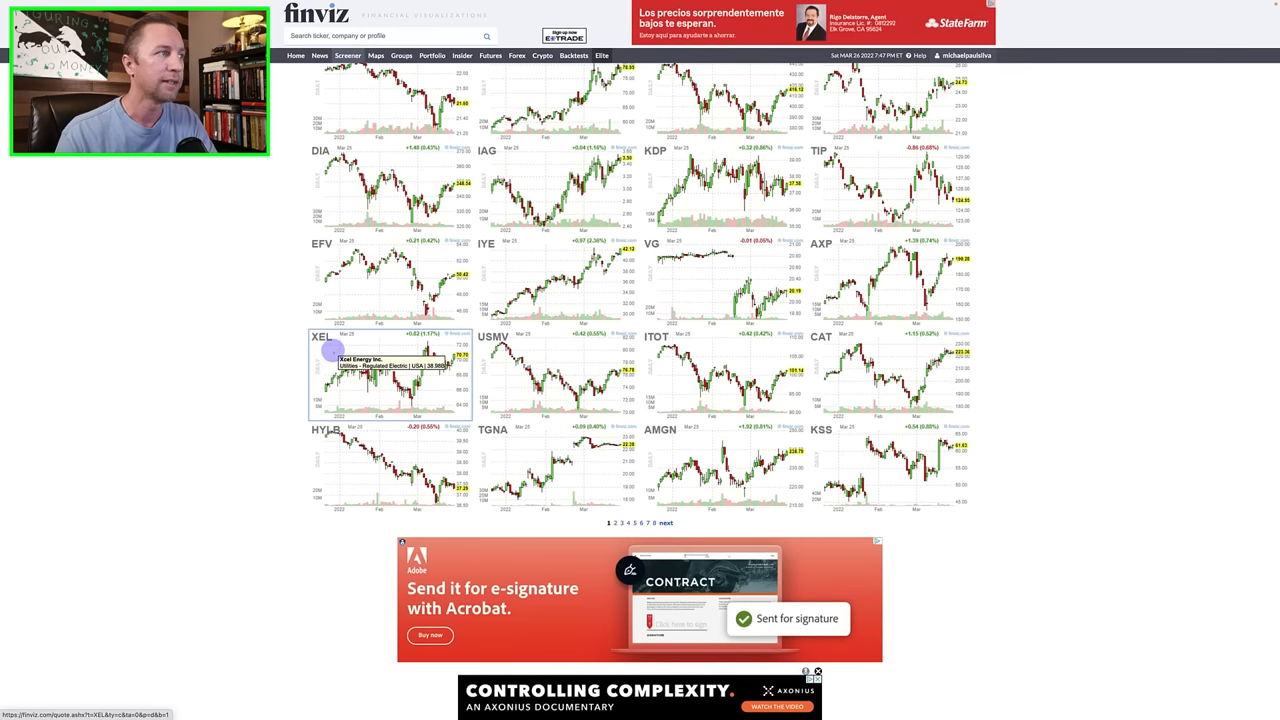
mouse_move(413, 407)
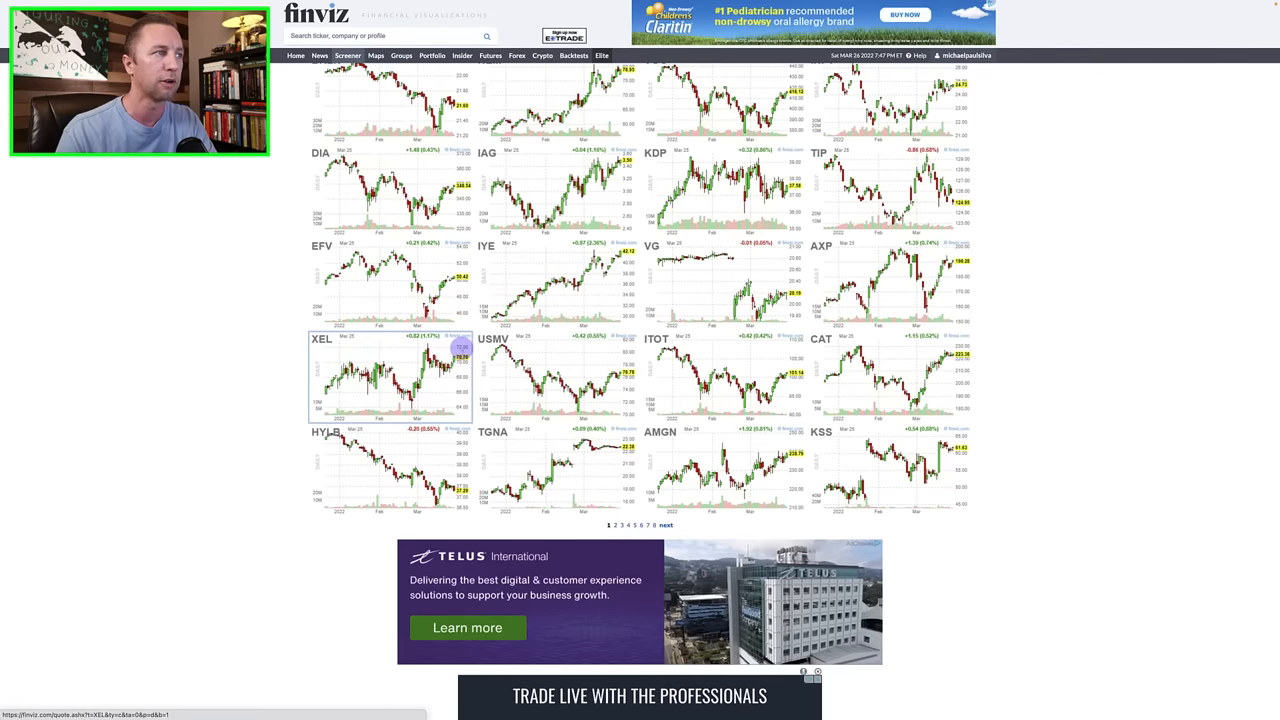
mouse_move(490, 345)
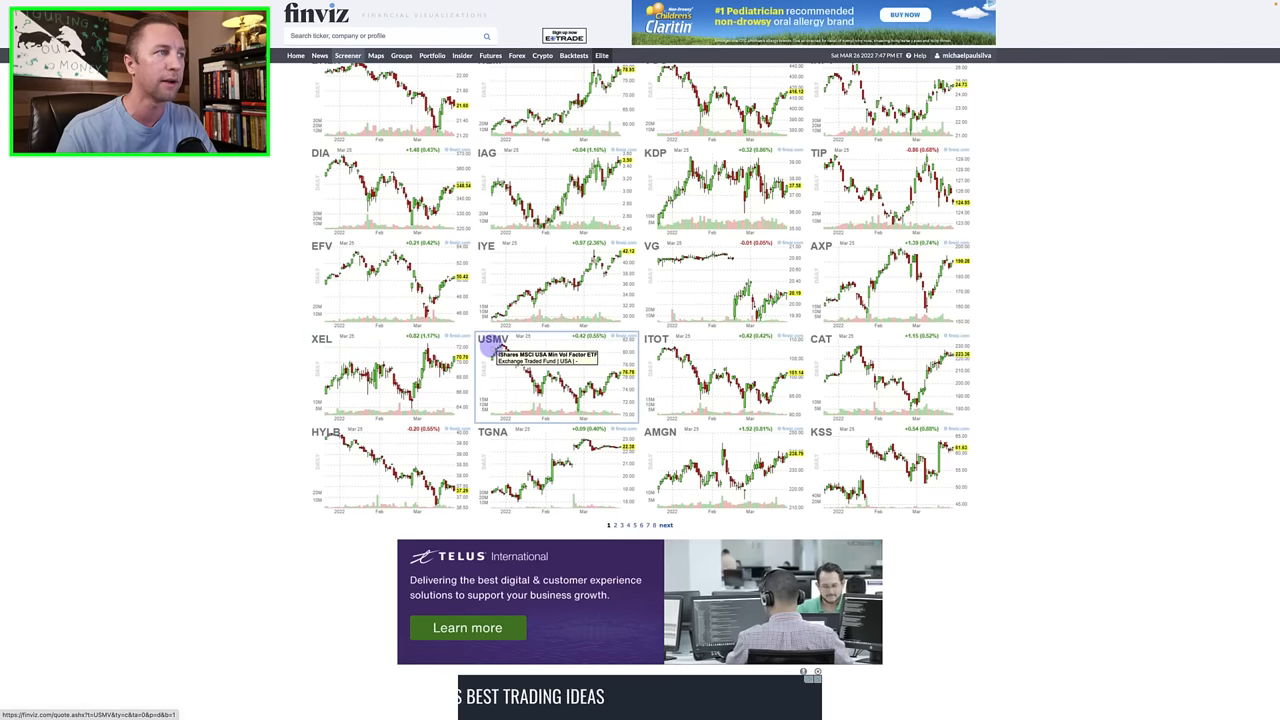
mouse_move(840, 382)
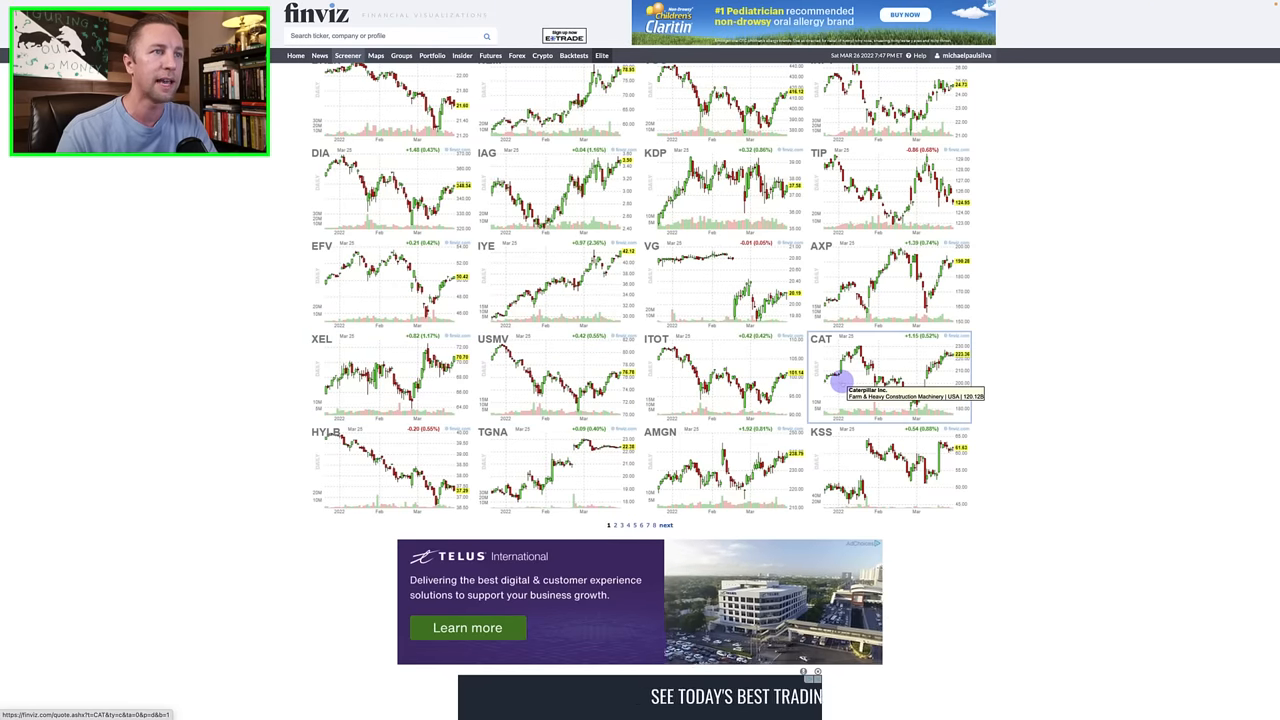
click(880, 370)
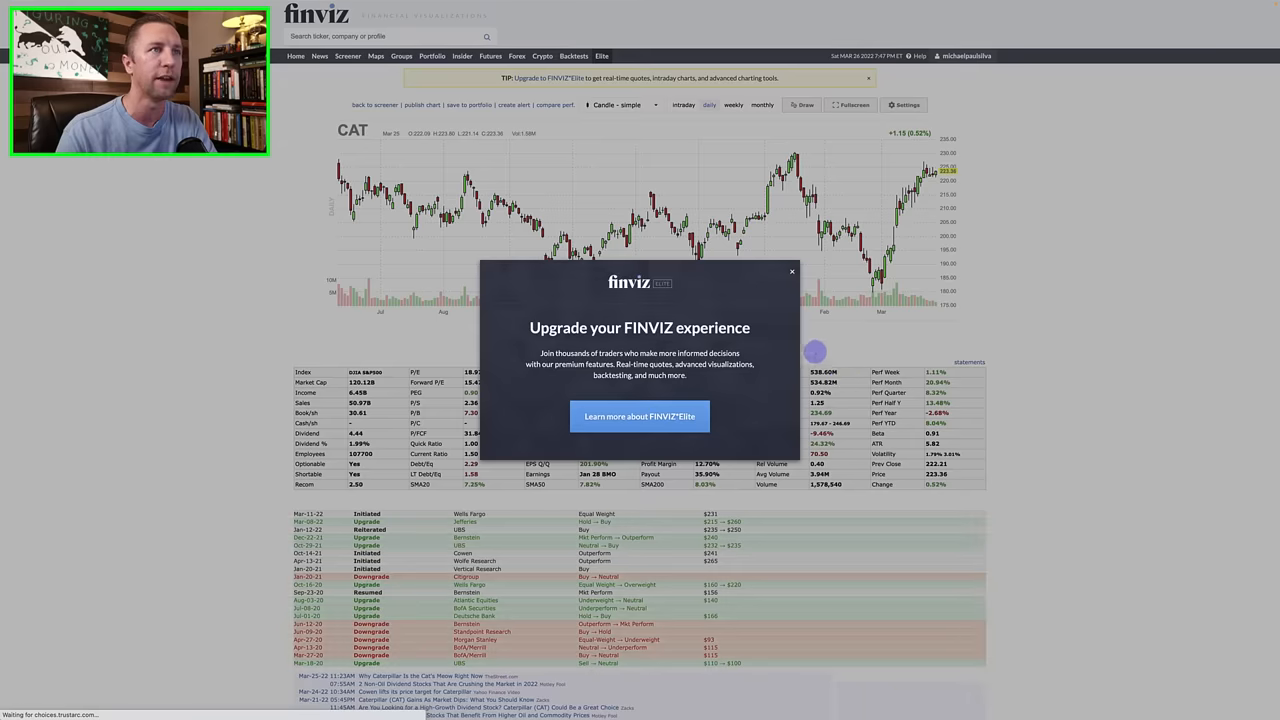
click(792, 271)
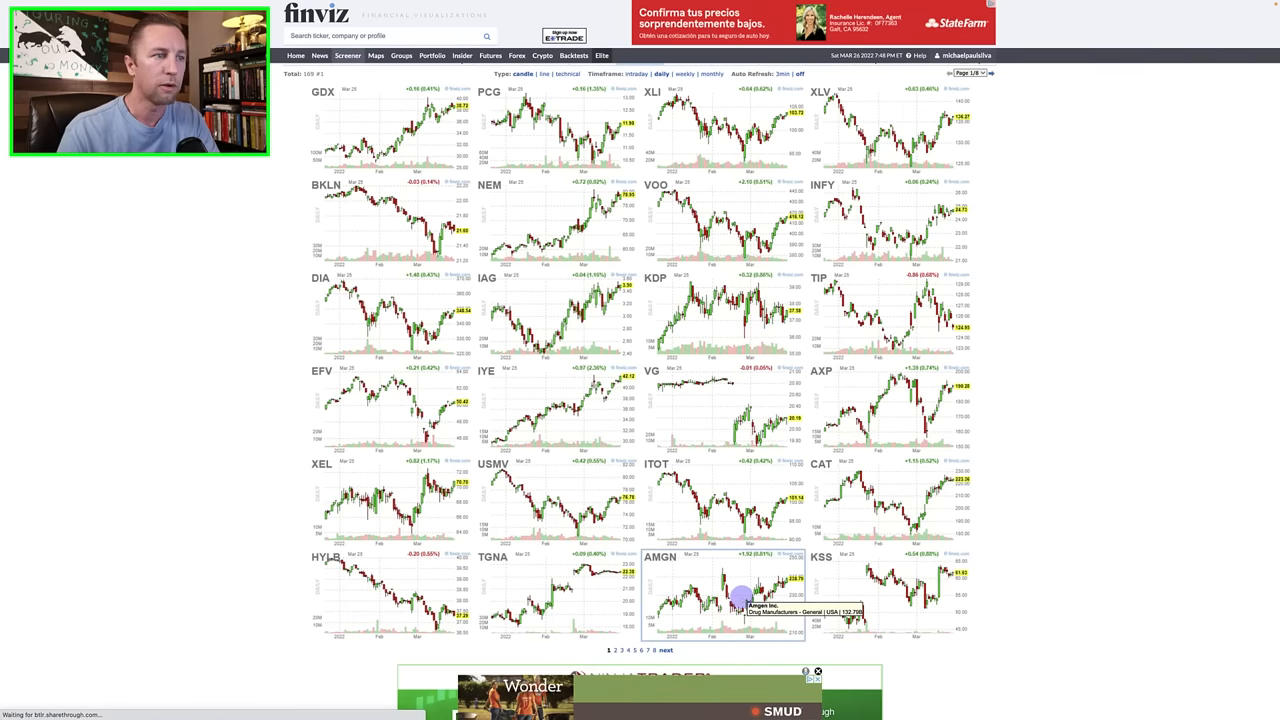
Open Amgen's (AMGN) quote page with its daily chart and fundamentals table.
click(745, 595)
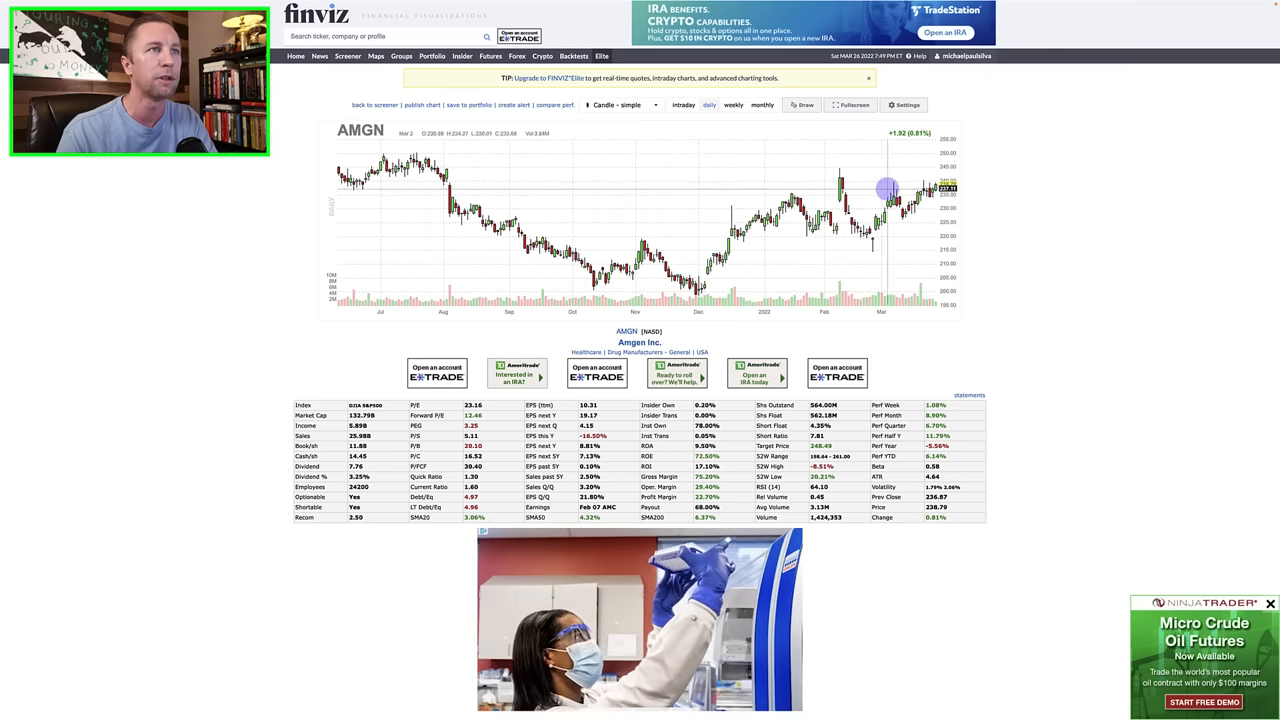
mouse_move(950, 210)
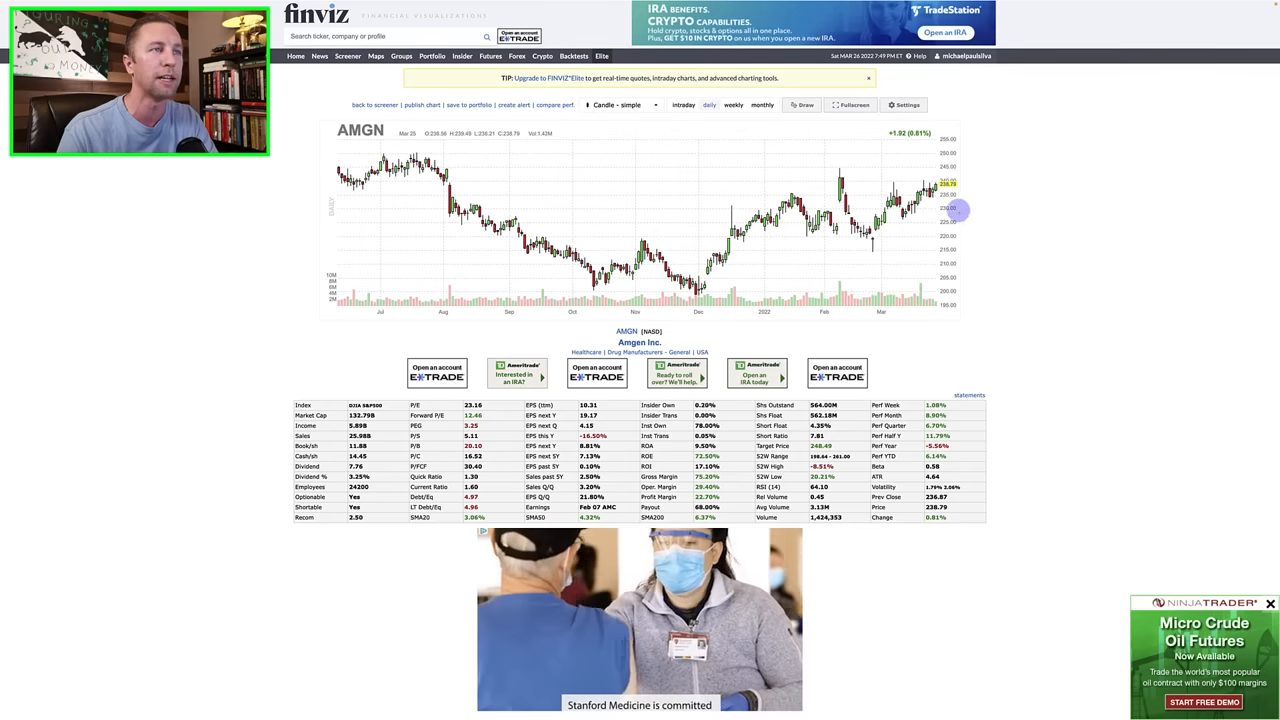
mouse_move(915, 195)
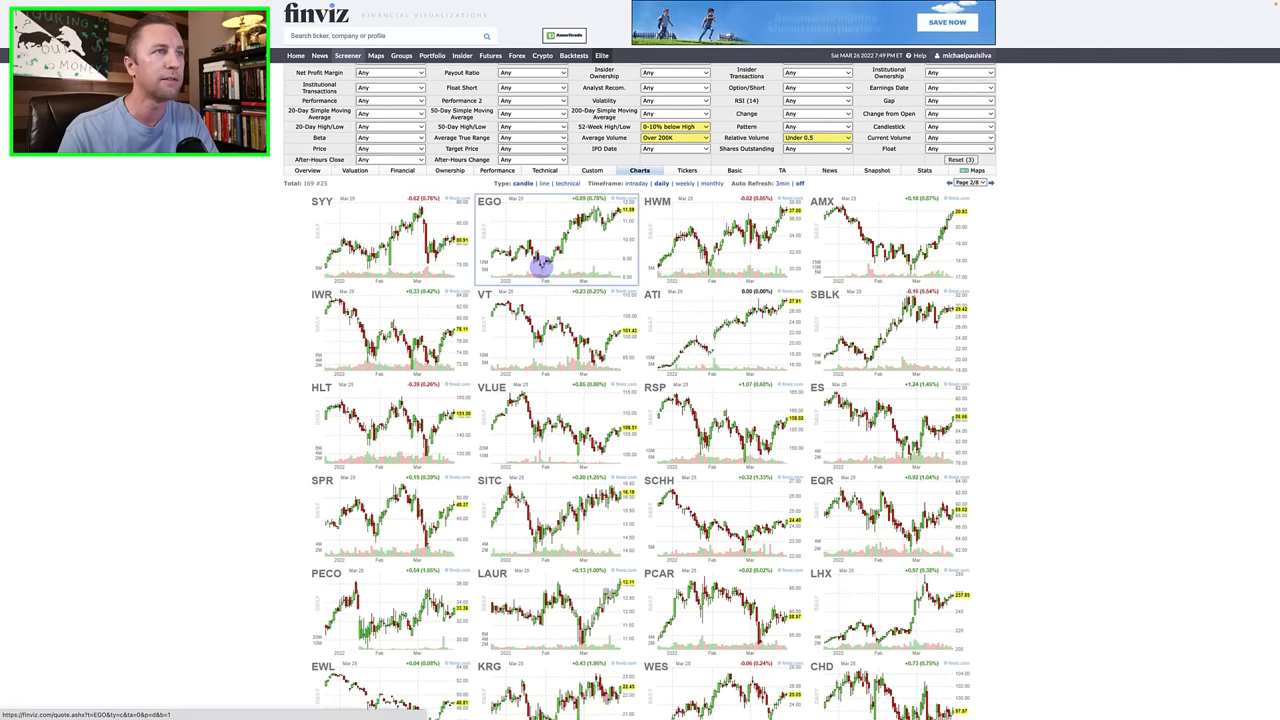
mouse_move(780, 225)
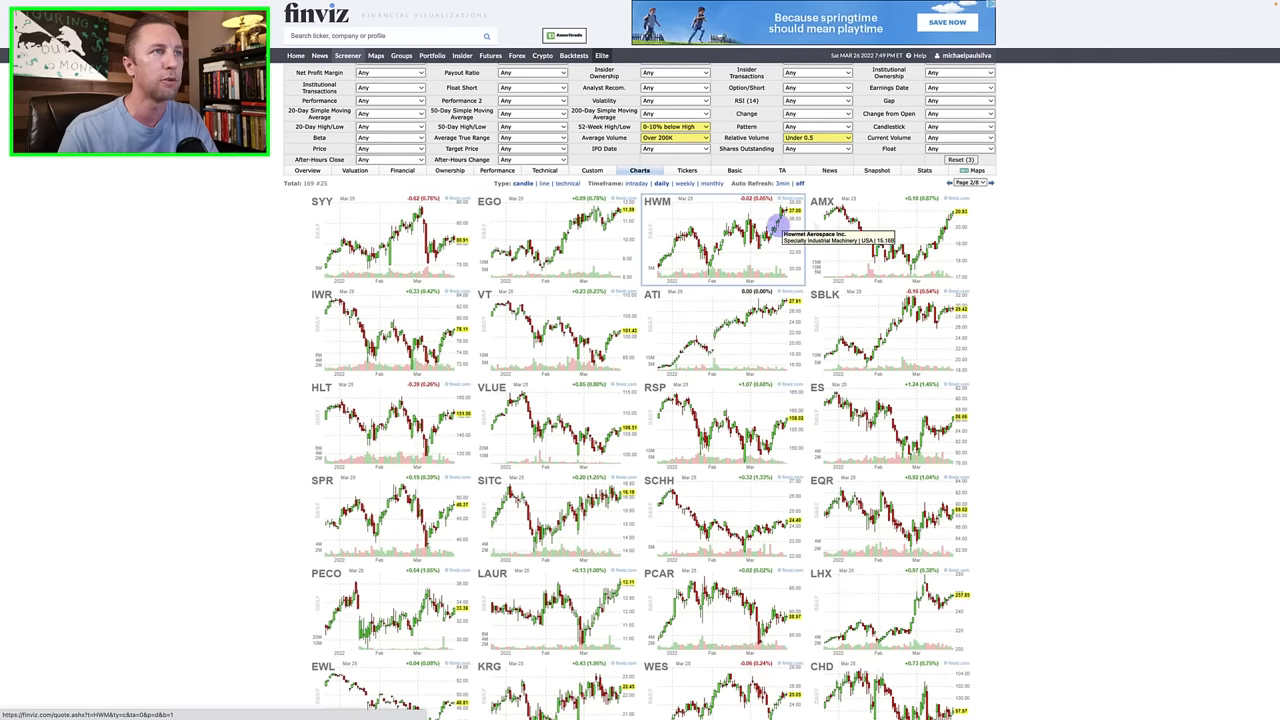
mouse_move(845, 308)
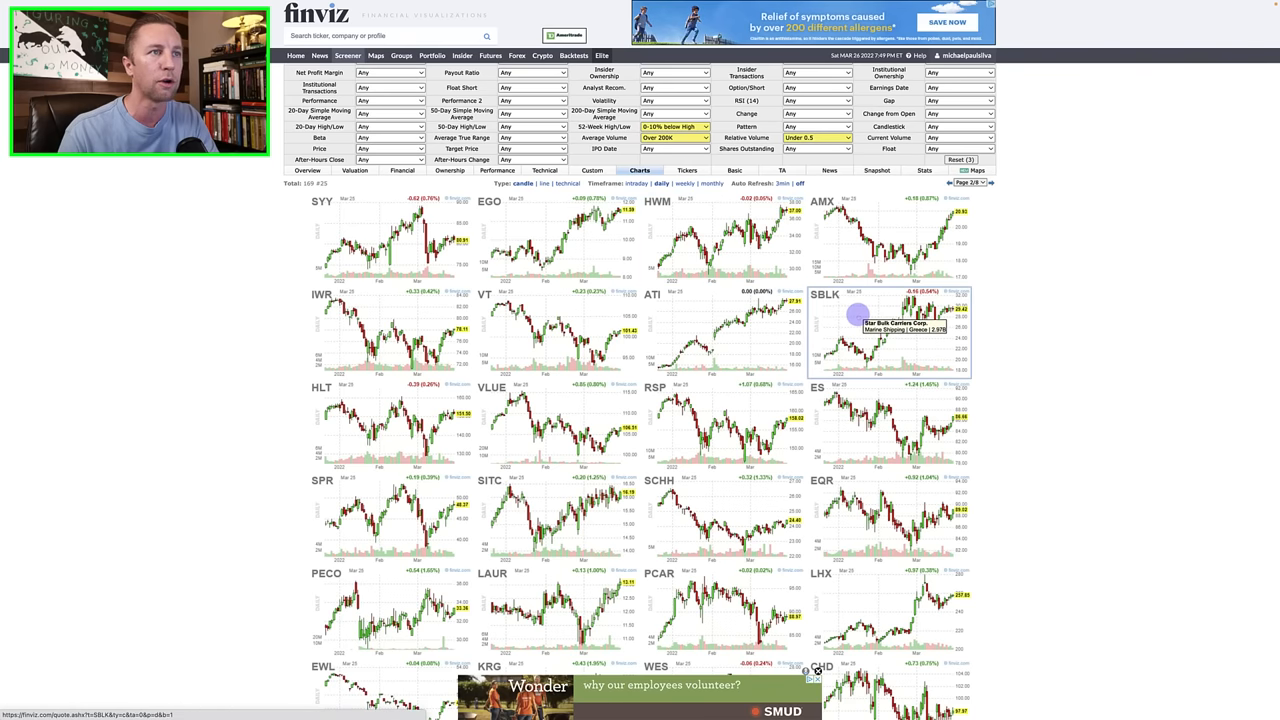
mouse_move(940, 330)
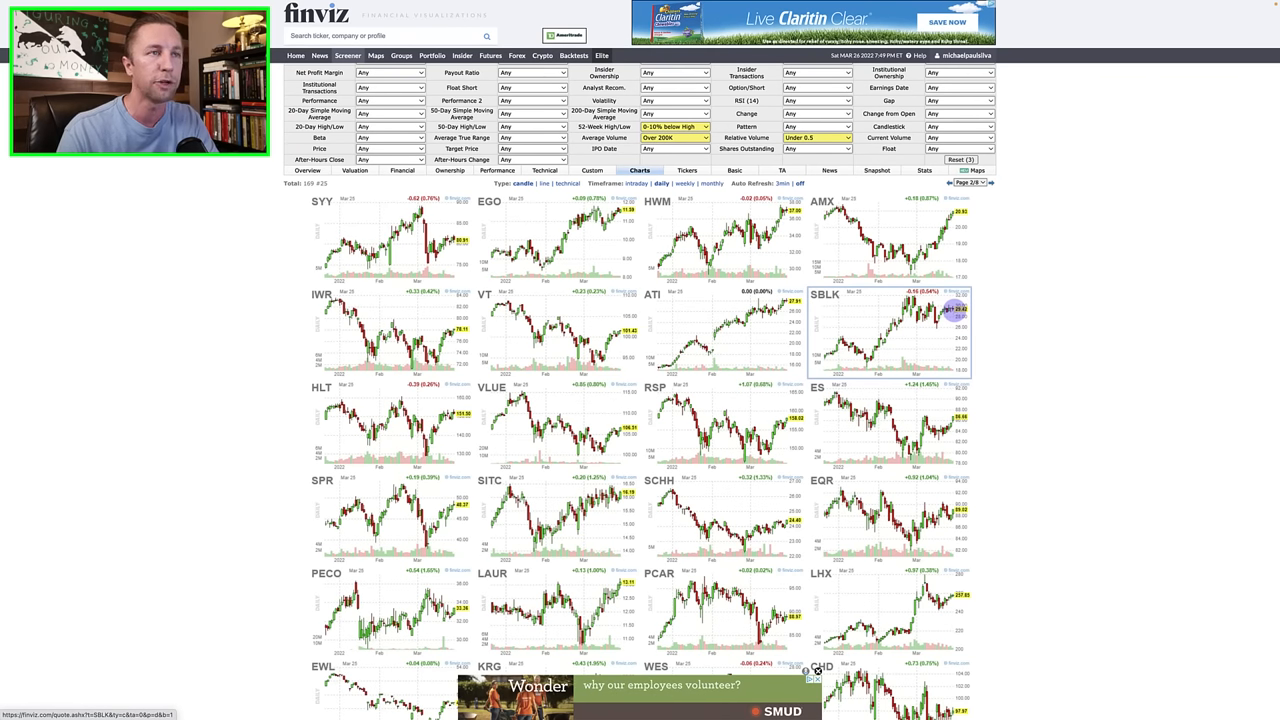
Open Star Bulk Carriers' (SBLK) quote page, then bring up the browser menu to head back.
click(855, 325)
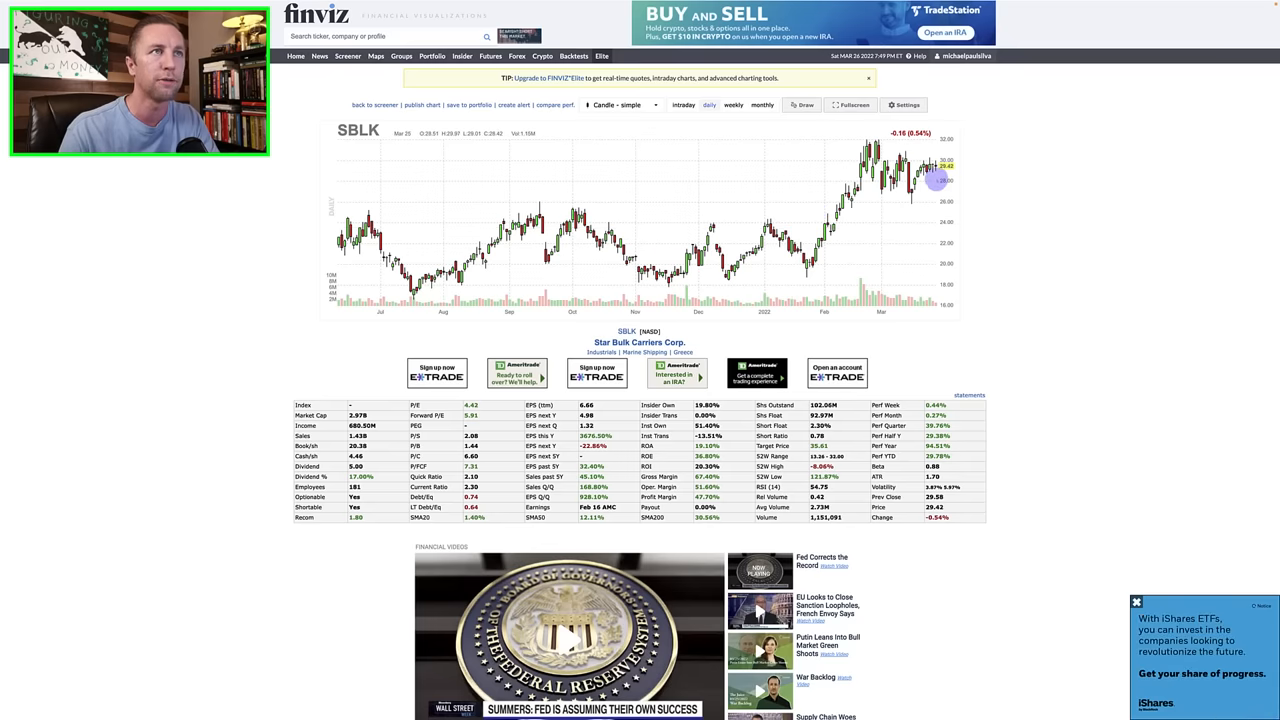
right_click(1010, 200)
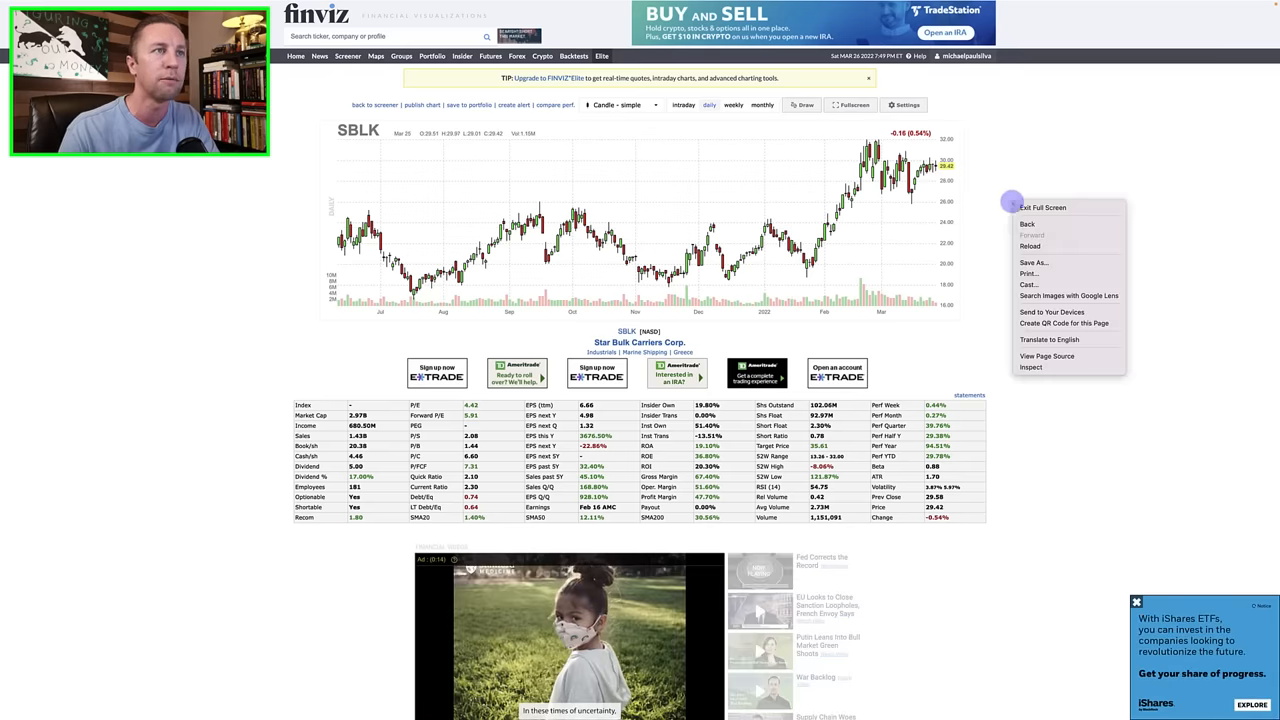